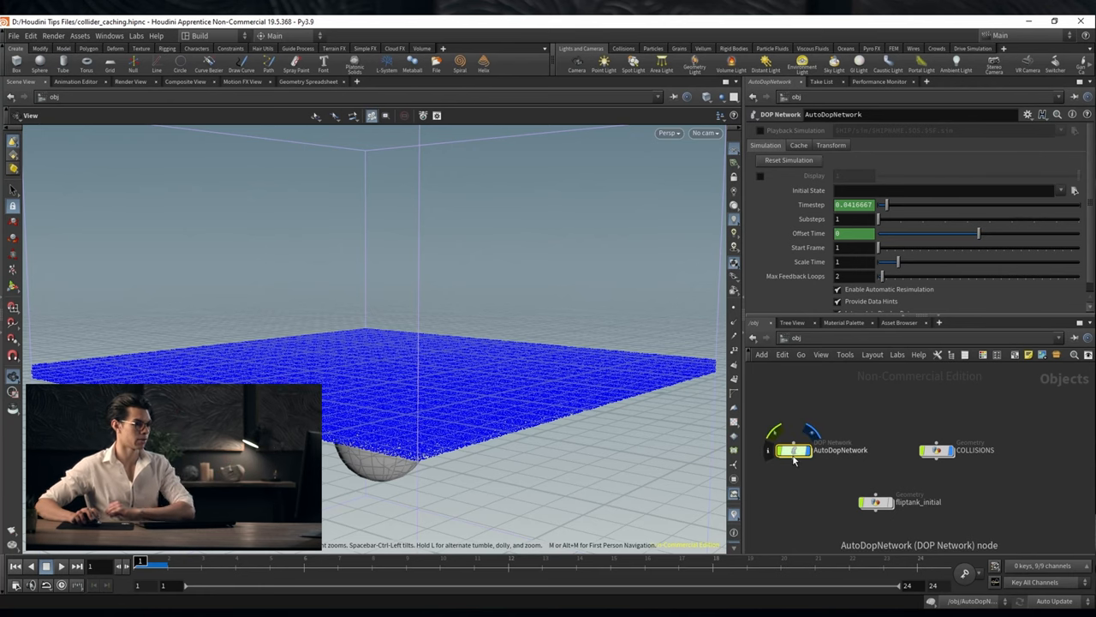
# Dive into AutoDopNetwork and the COLLISIONS network and orbit around the sphere collider
pyautogui.doubleClick(791, 449)
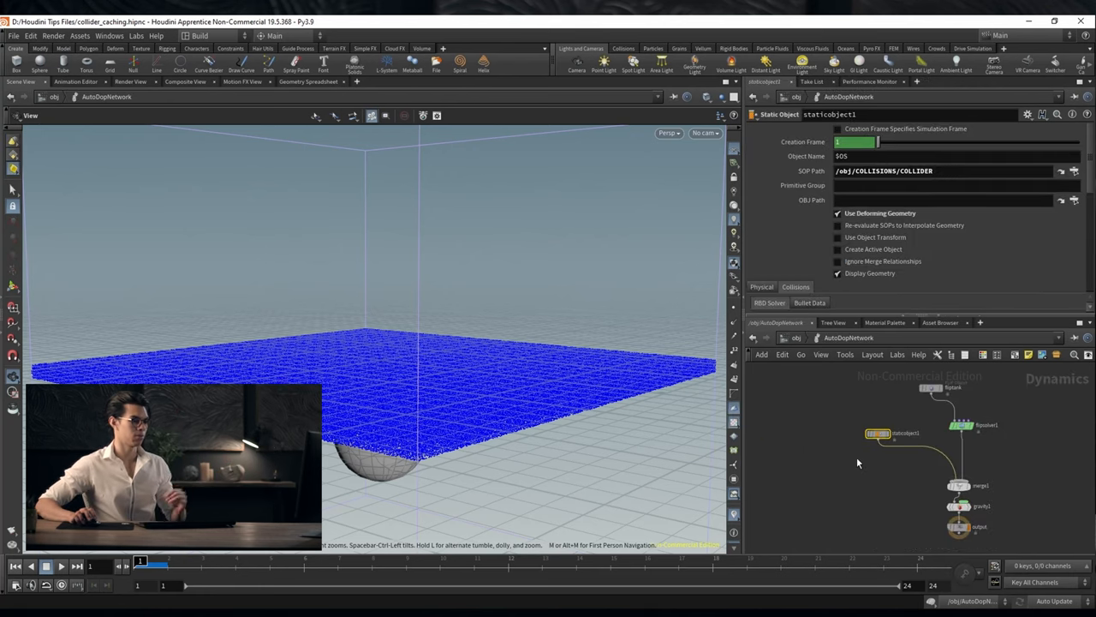
pyautogui.moveTo(825, 454)
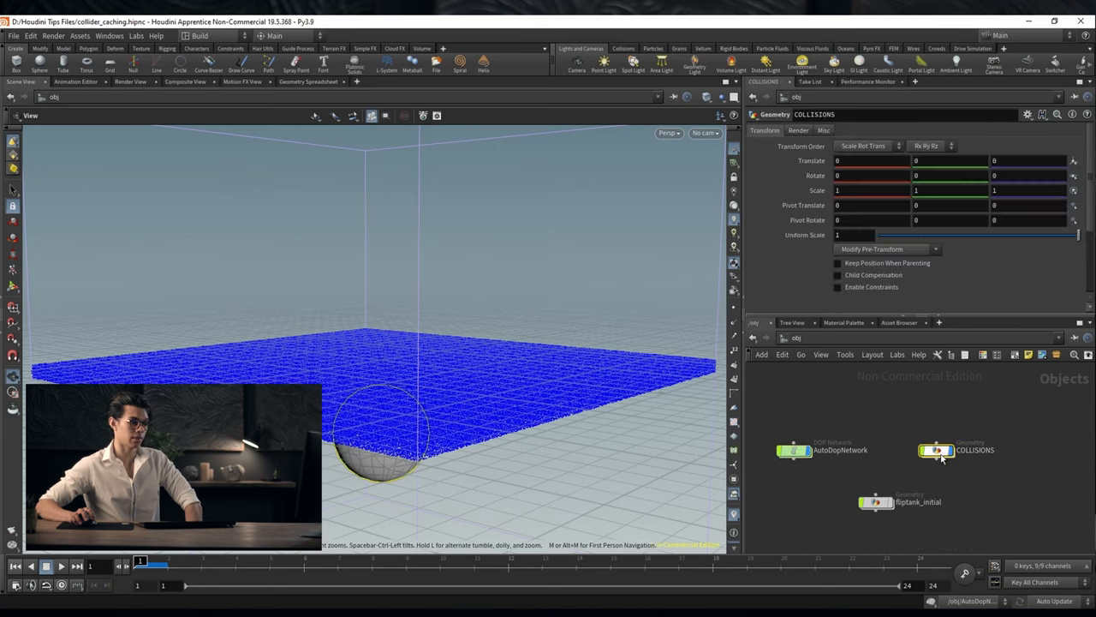
pyautogui.doubleClick(935, 449)
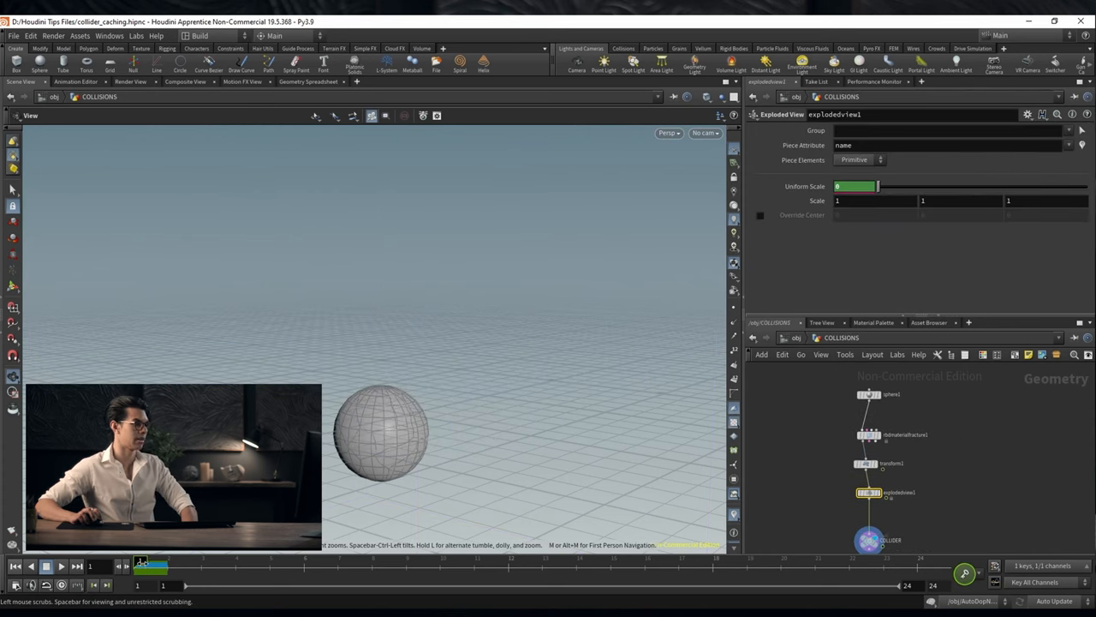
pyautogui.moveTo(877, 185); pyautogui.dragTo(932, 185)
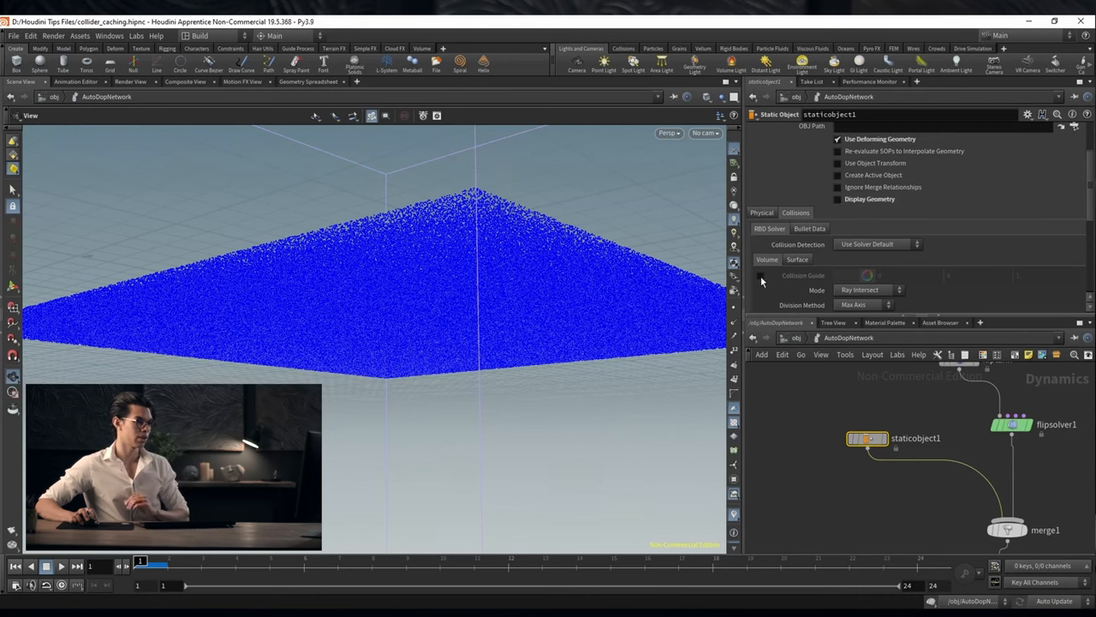
# Enable staticobject1's Collision Guide and give its collision volume 100 uniform divisions
pyautogui.click(761, 274)
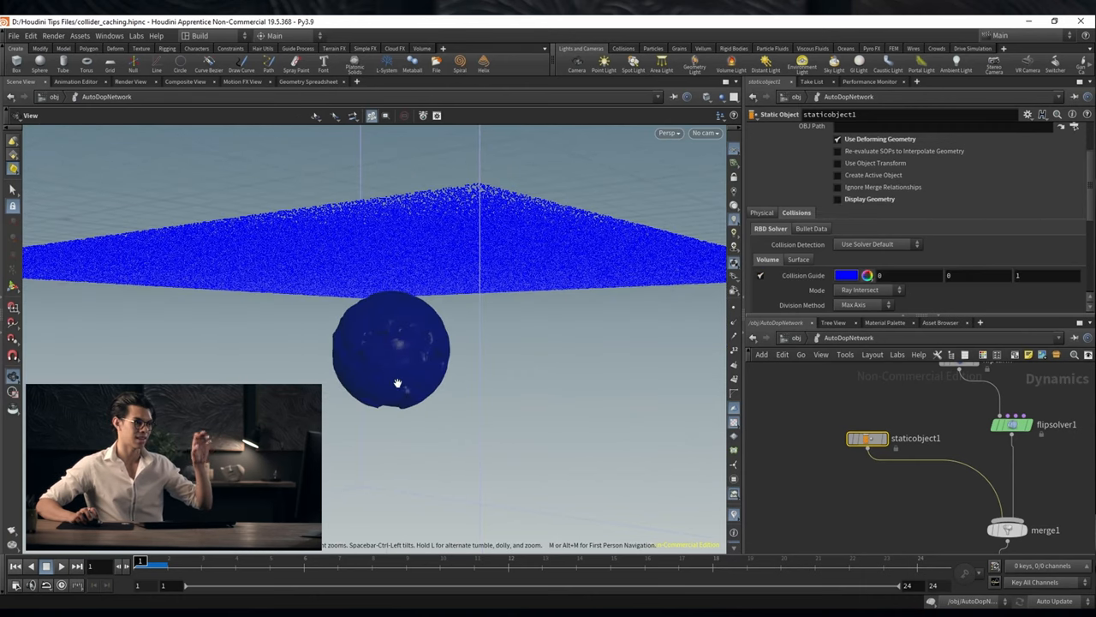
pyautogui.scroll(-3)
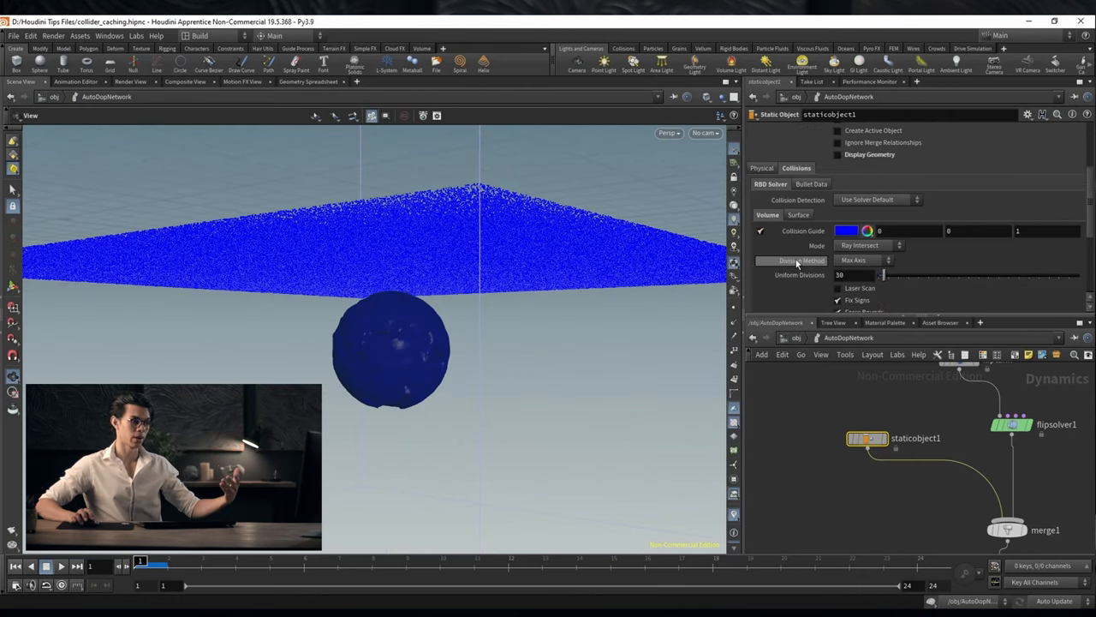
pyautogui.moveTo(802, 260)
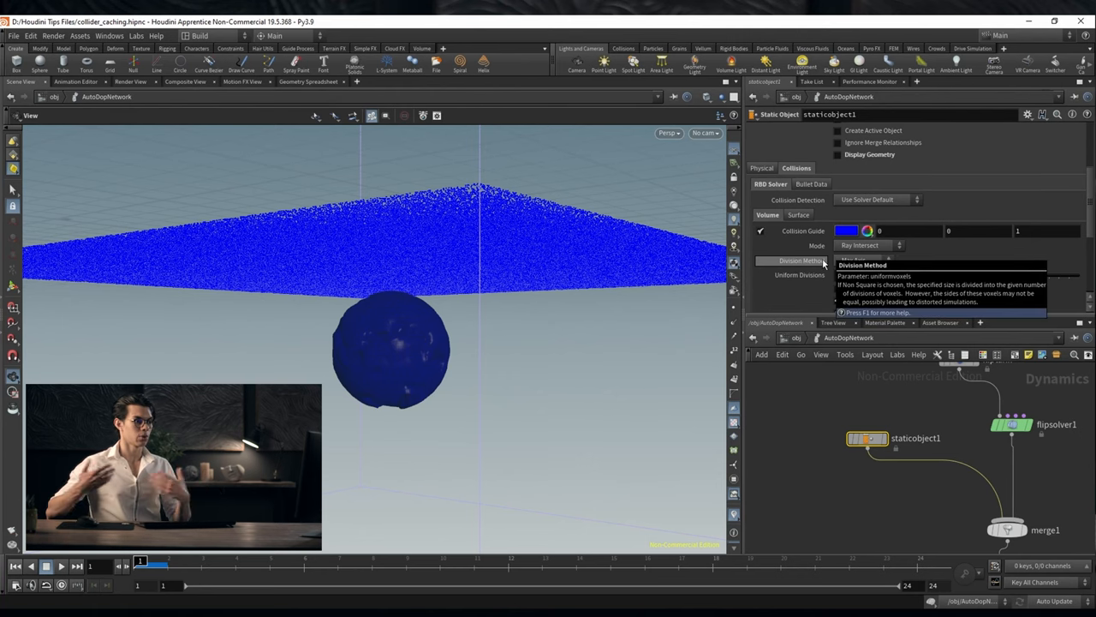
pyautogui.click(856, 261)
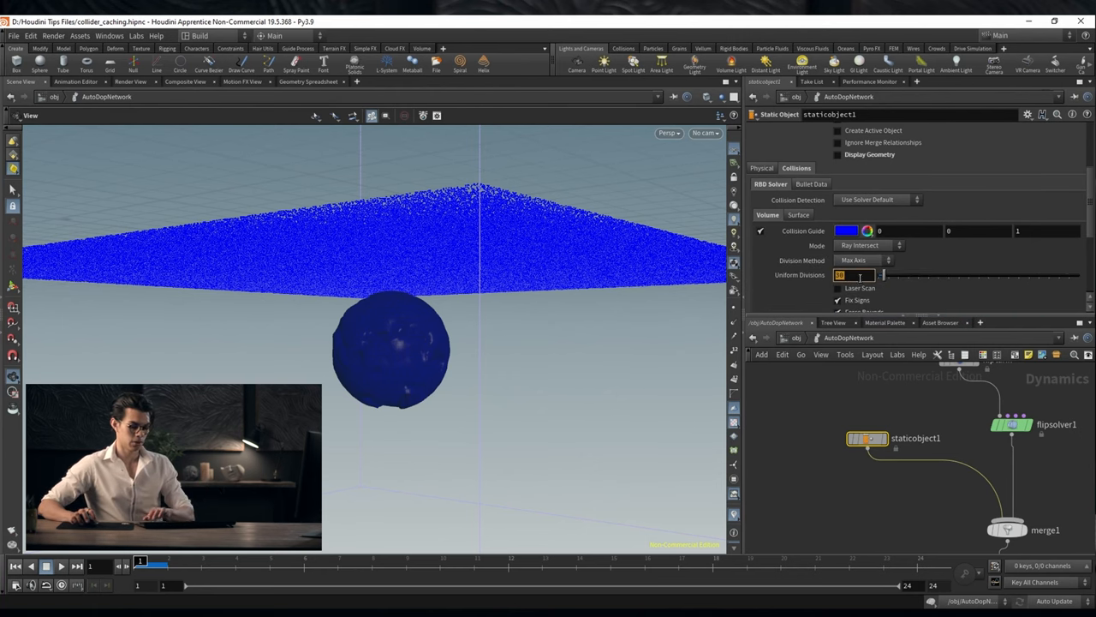
pyautogui.write('100')
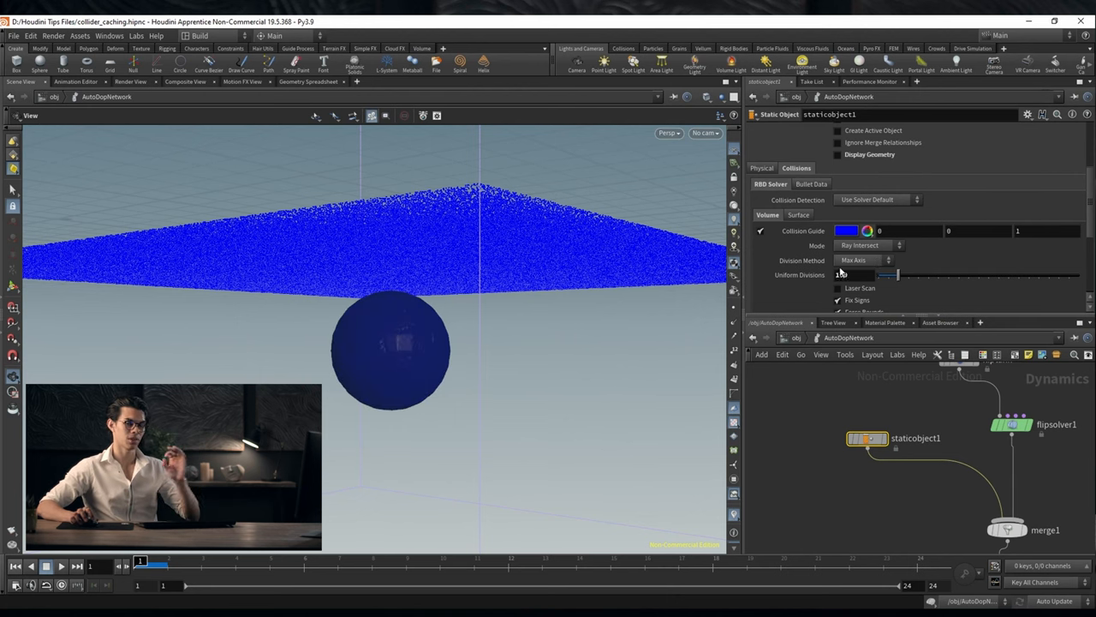
pyautogui.write('100')
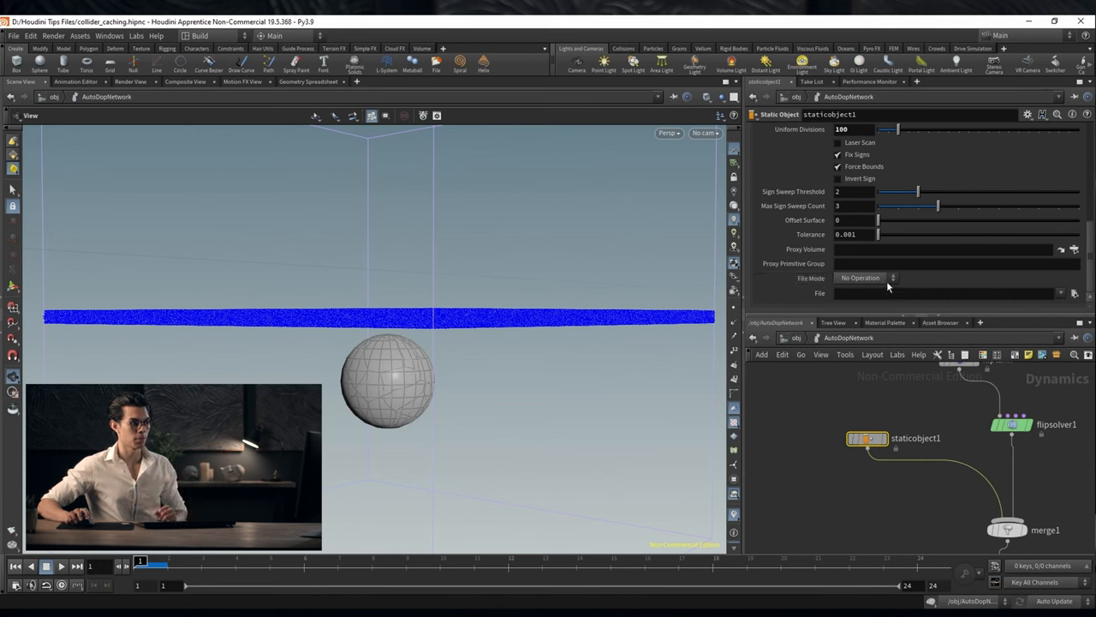
# Set the collider's File Mode to Write Files and browse for its output location
pyautogui.click(865, 277)
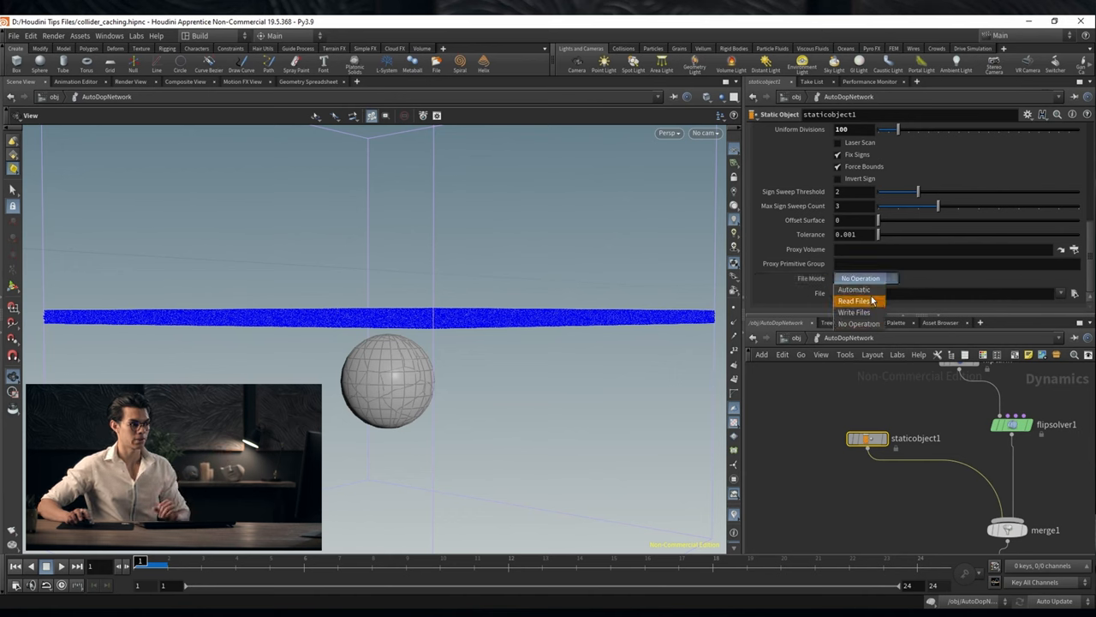
pyautogui.click(853, 312)
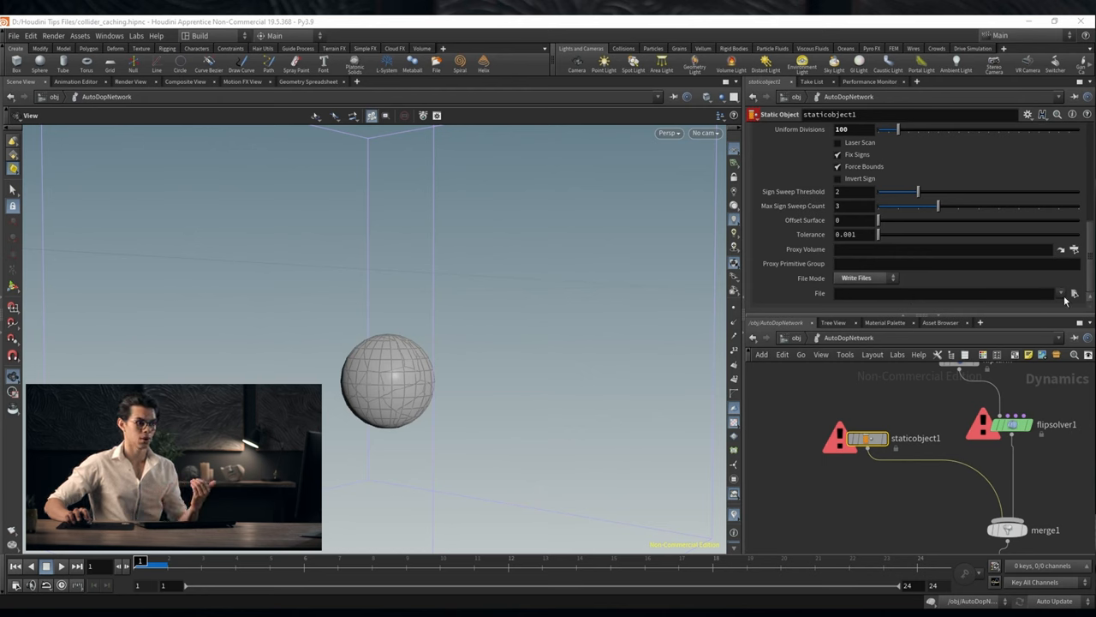
pyautogui.click(1072, 293)
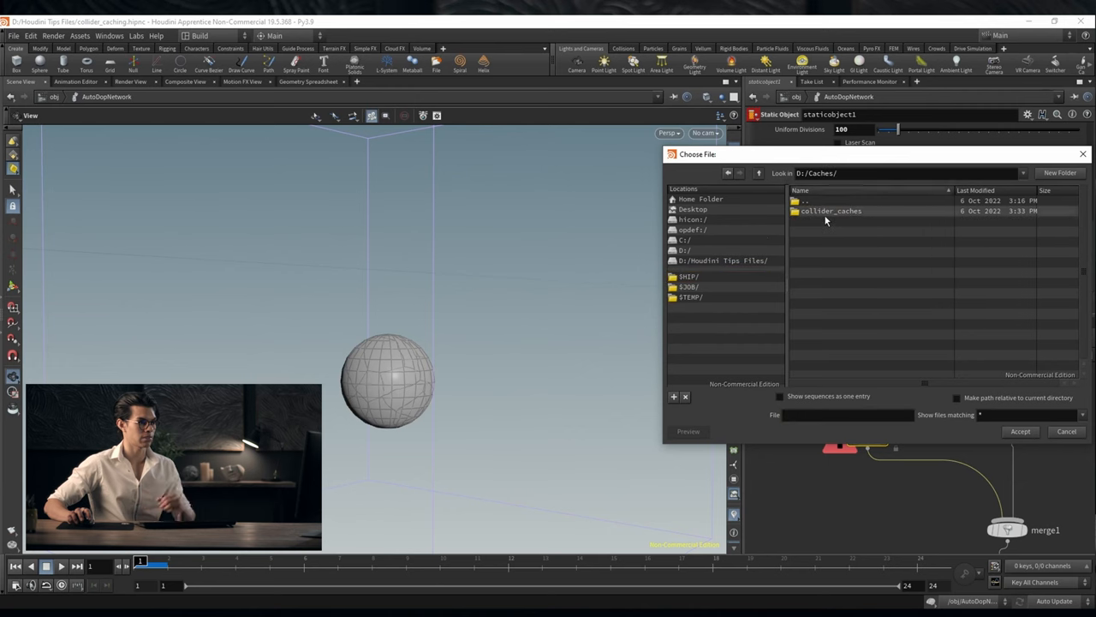
# Choose collider_$F.simdata inside the collider_caches folder as the output file
pyautogui.doubleClick(831, 210)
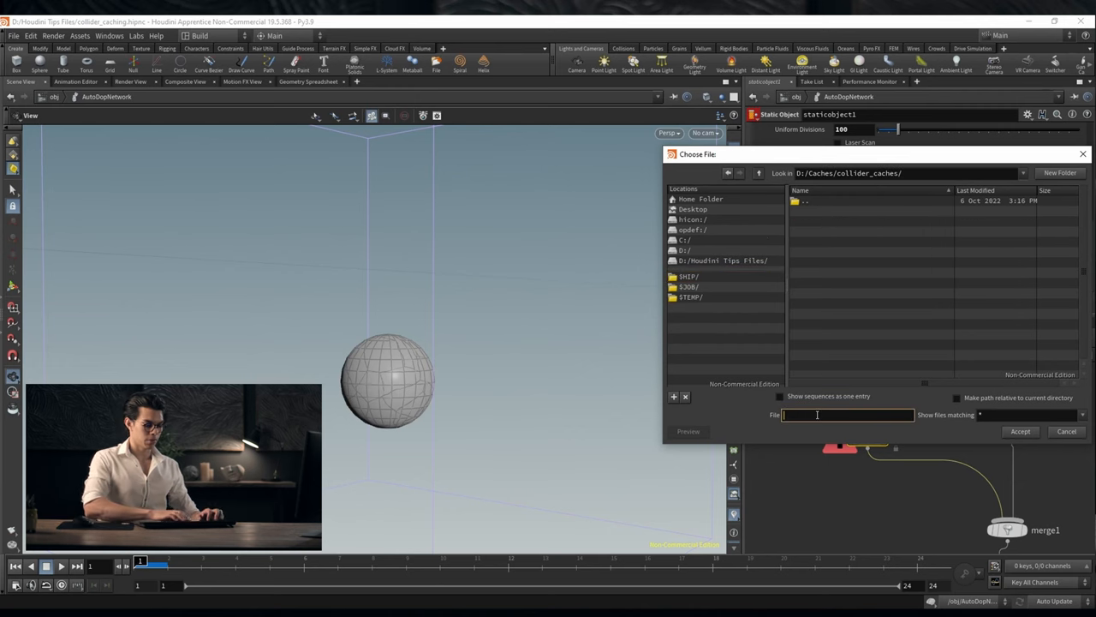
pyautogui.write('collider_$F.simdata')
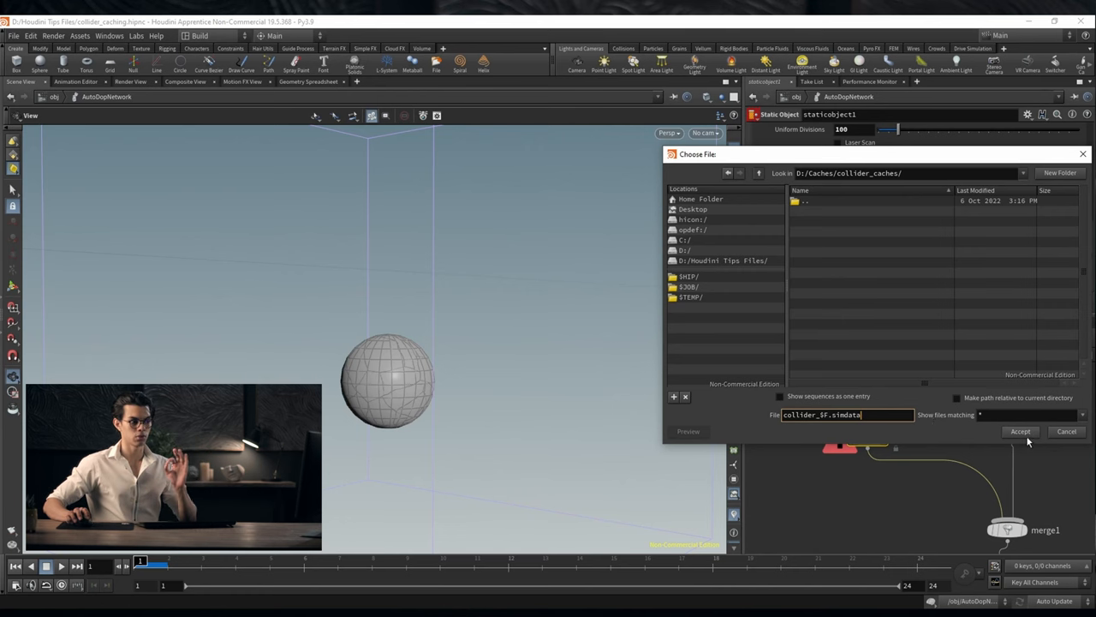
pyautogui.click(1021, 432)
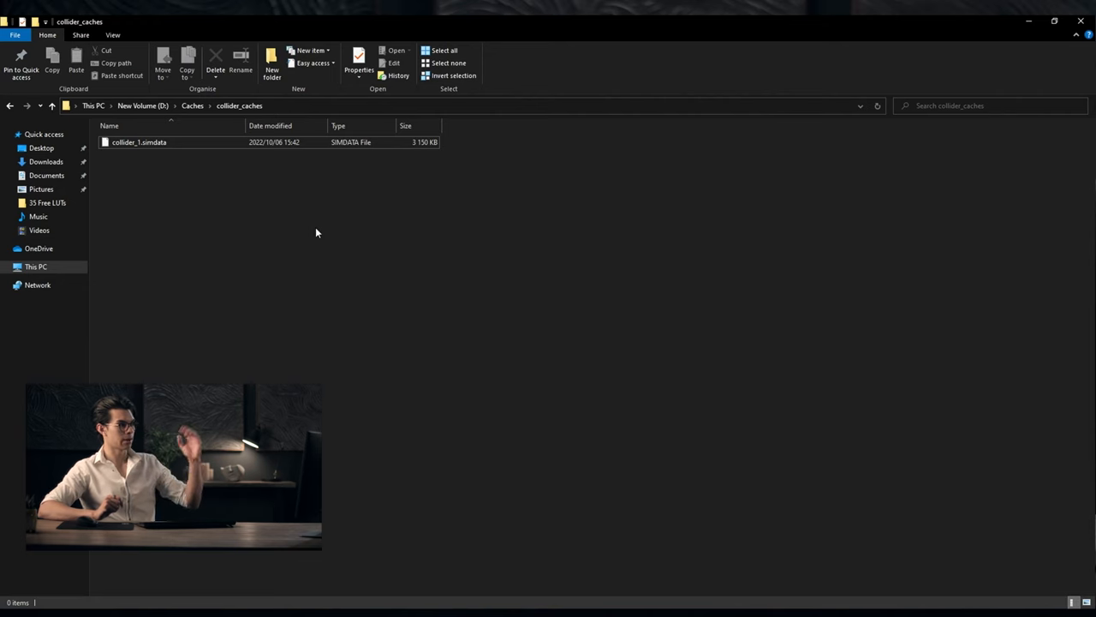
pyautogui.moveTo(336, 275)
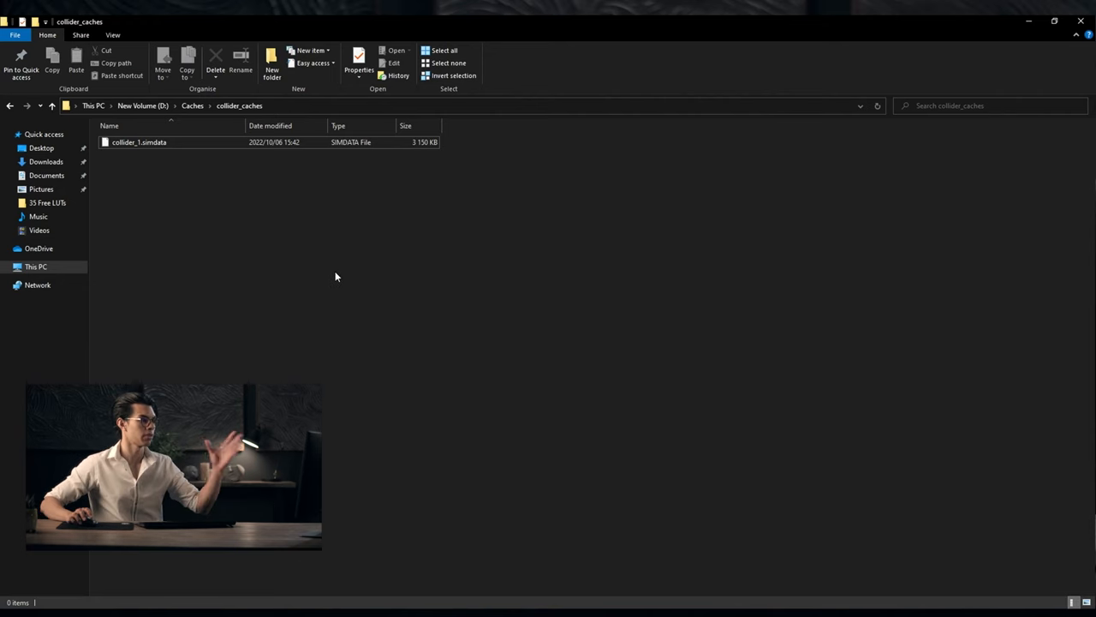
pyautogui.moveTo(397, 264)
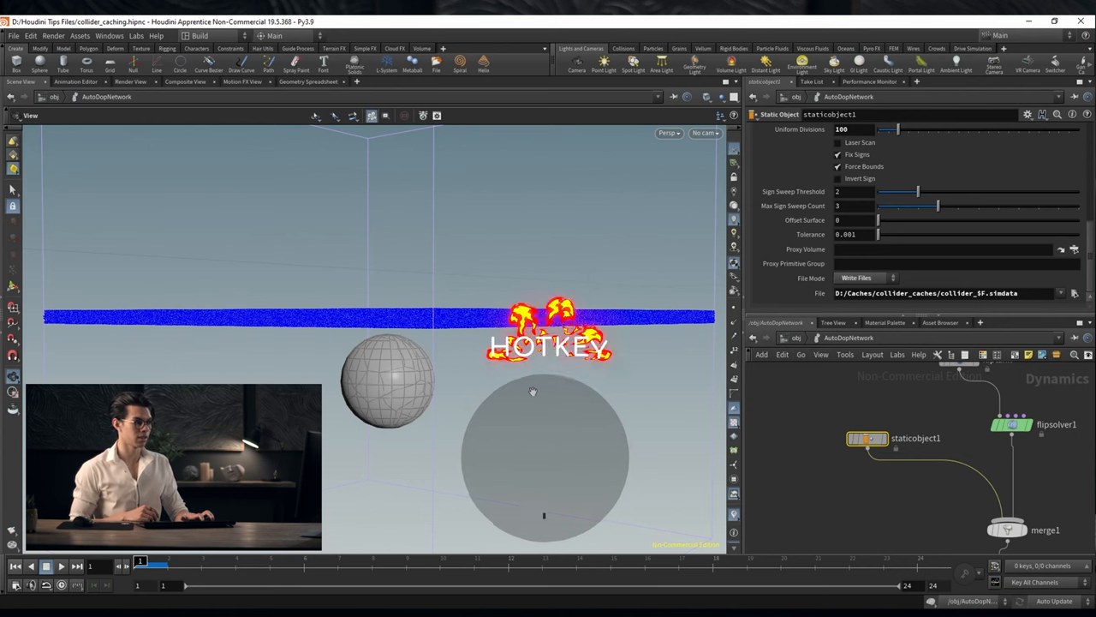
# Bring up the Performance Monitor window with Alt+Y
pyautogui.press('alt+y')
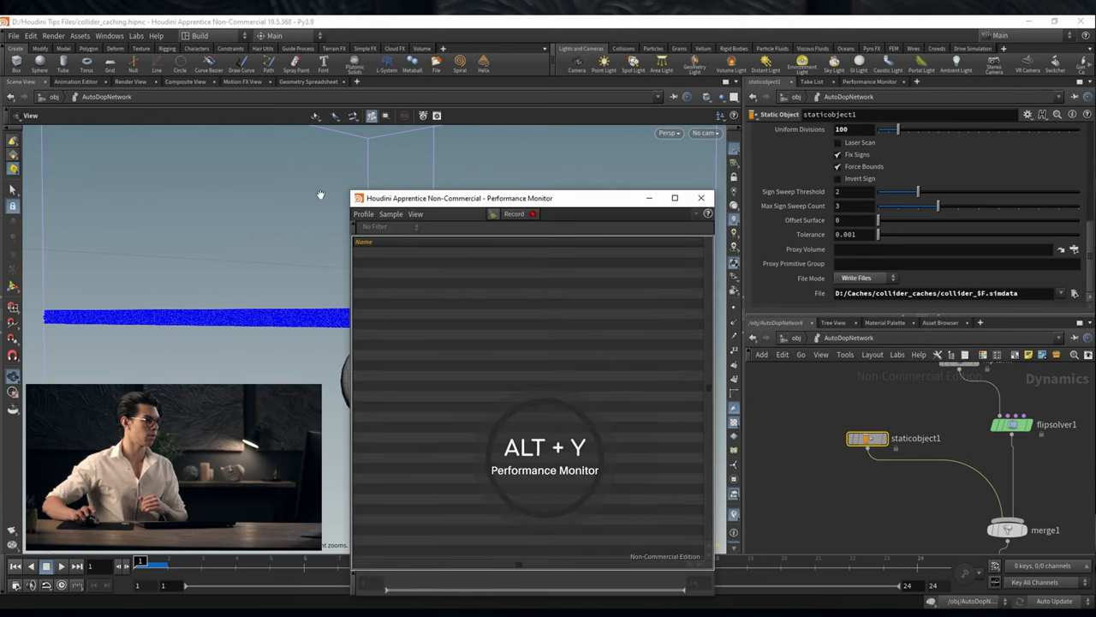
pyautogui.click(109, 36)
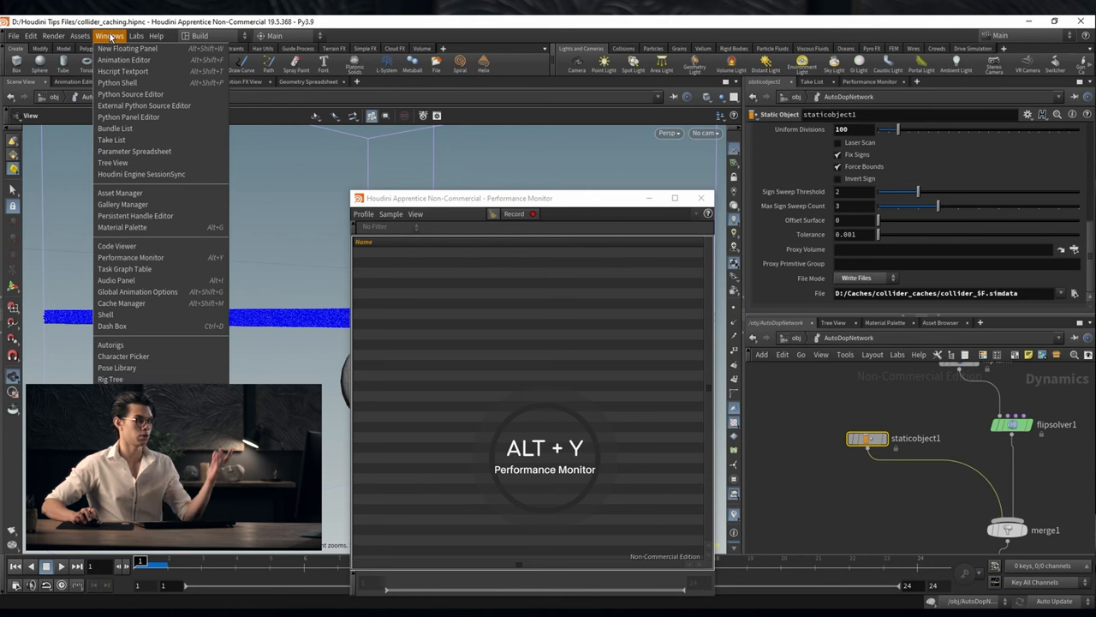
pyautogui.moveTo(131, 257)
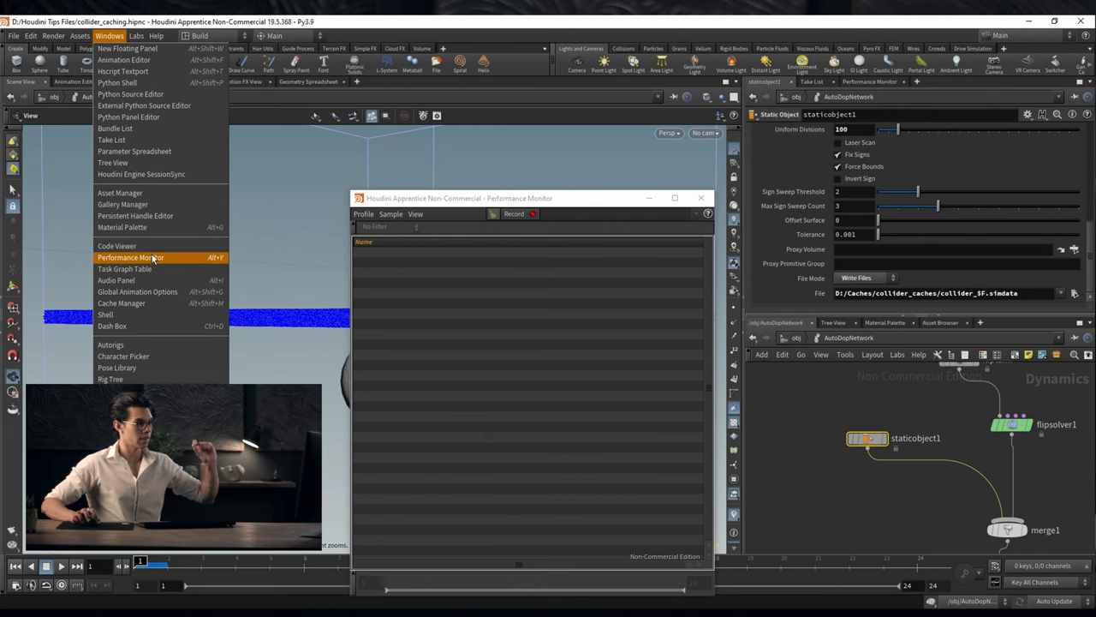
pyautogui.moveTo(116, 247)
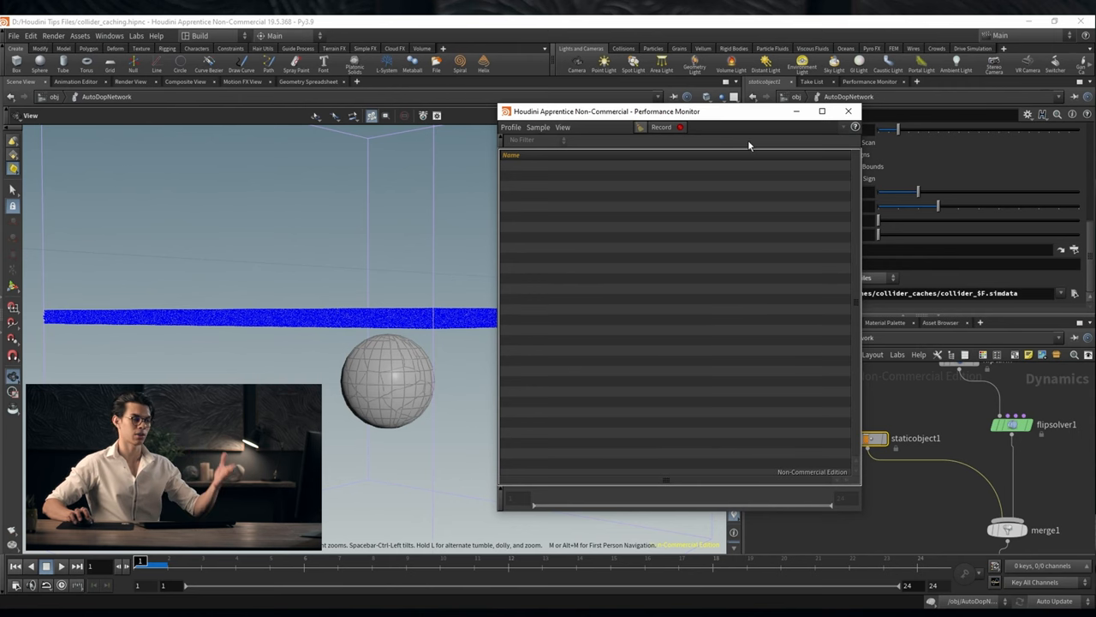
pyautogui.moveTo(743, 143)
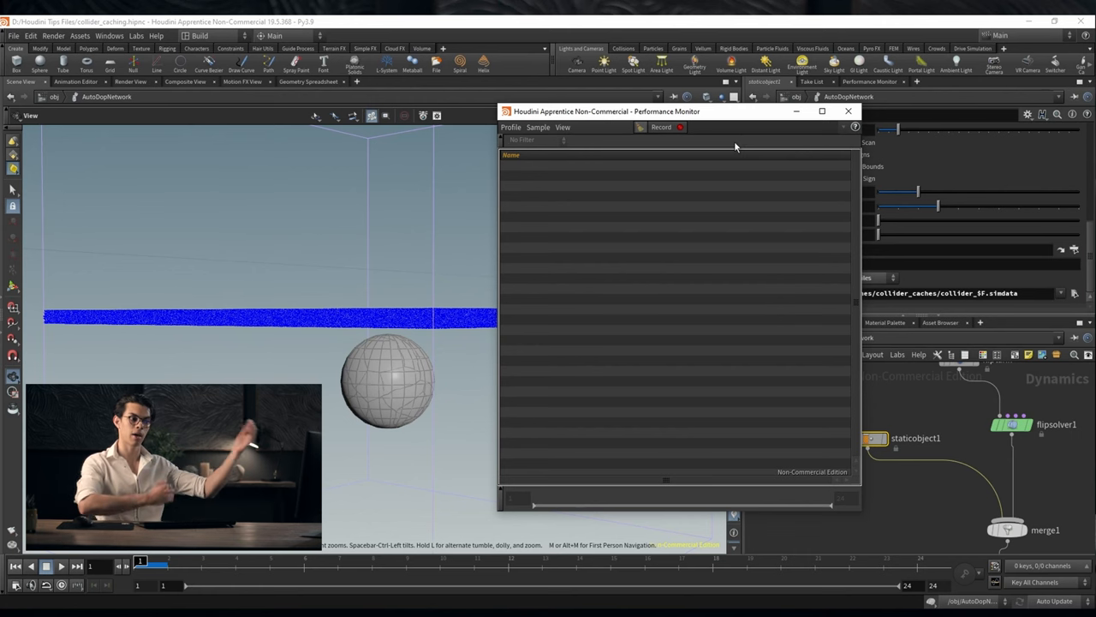
pyautogui.moveTo(709, 151)
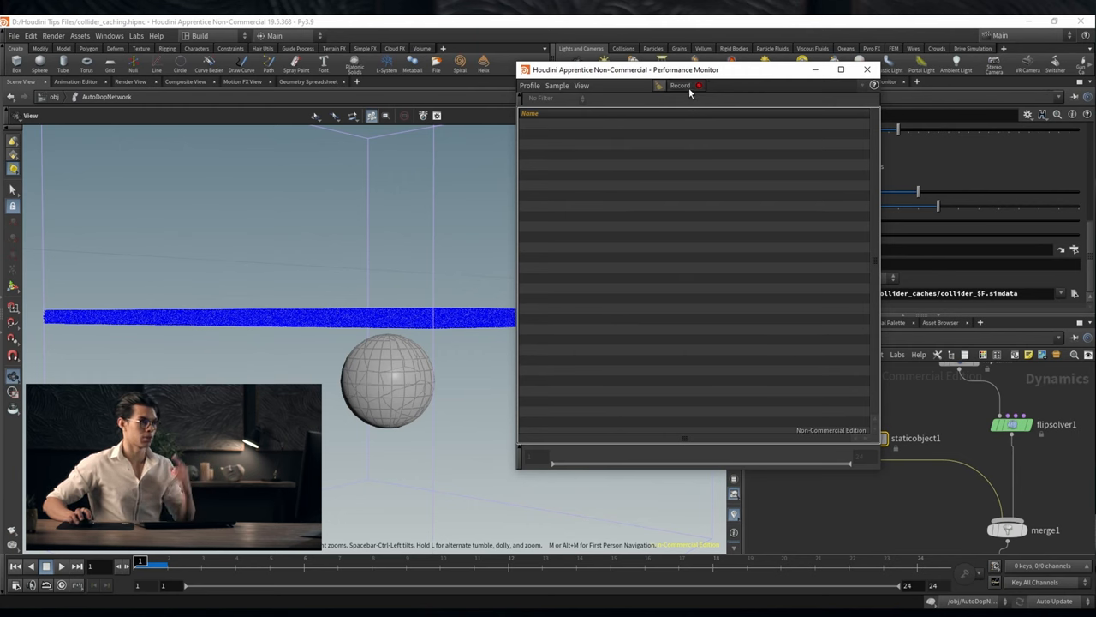
# Record Profile 0 of the write run and inspect flipsolver1 and staticobject1 timings
pyautogui.click(679, 86)
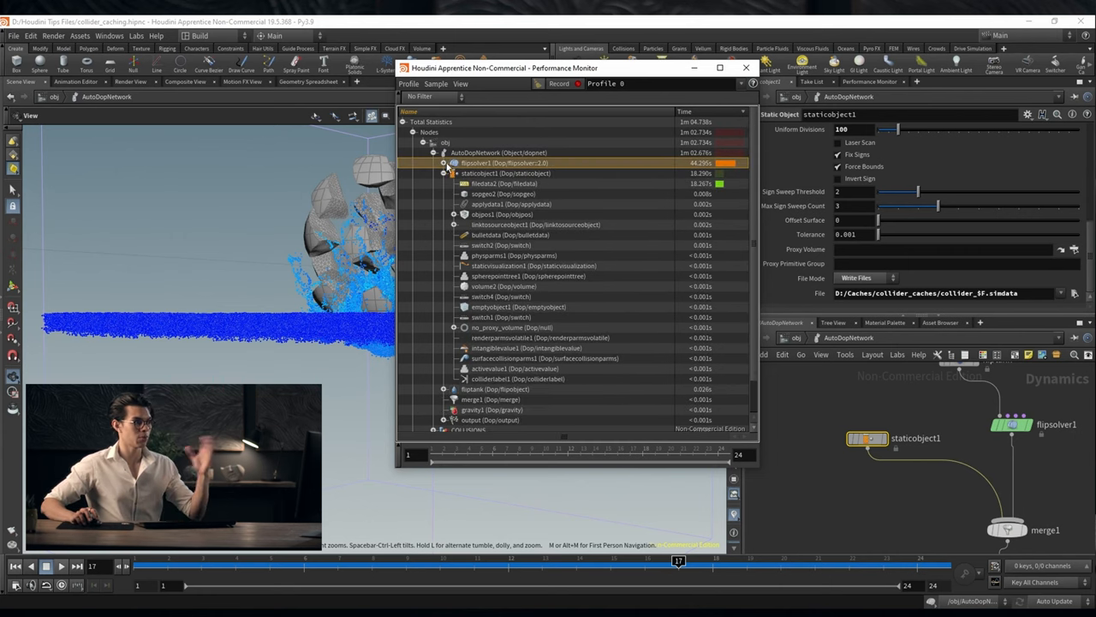
pyautogui.click(505, 173)
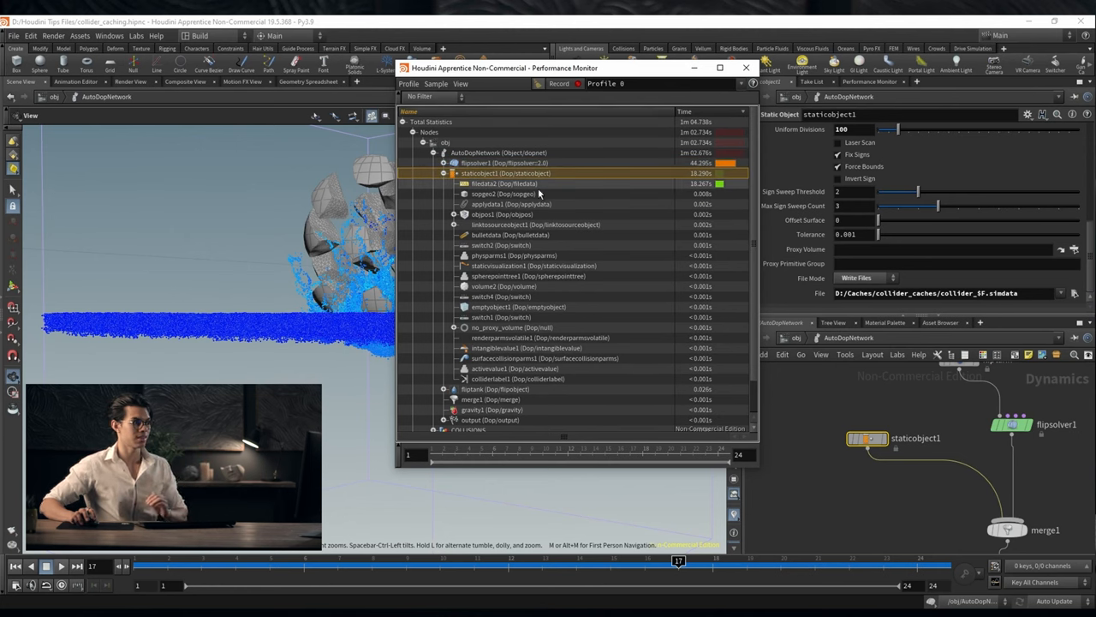
pyautogui.click(445, 173)
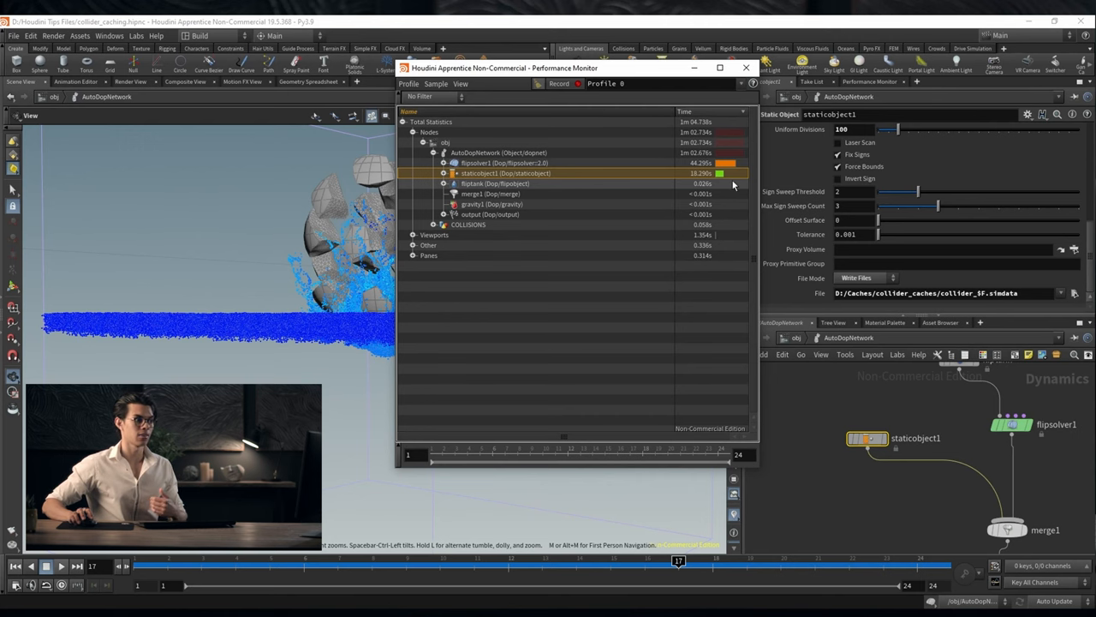
pyautogui.click(446, 163)
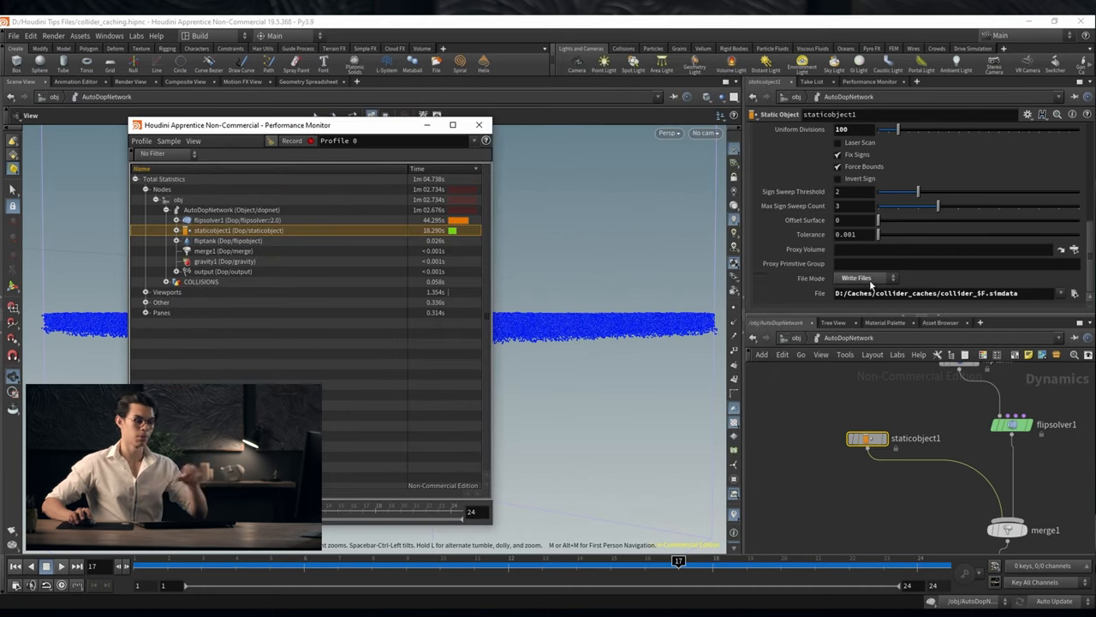
# Switch staticobject1 to Read Files and play the timeline to profile a fresh run
pyautogui.click(857, 278)
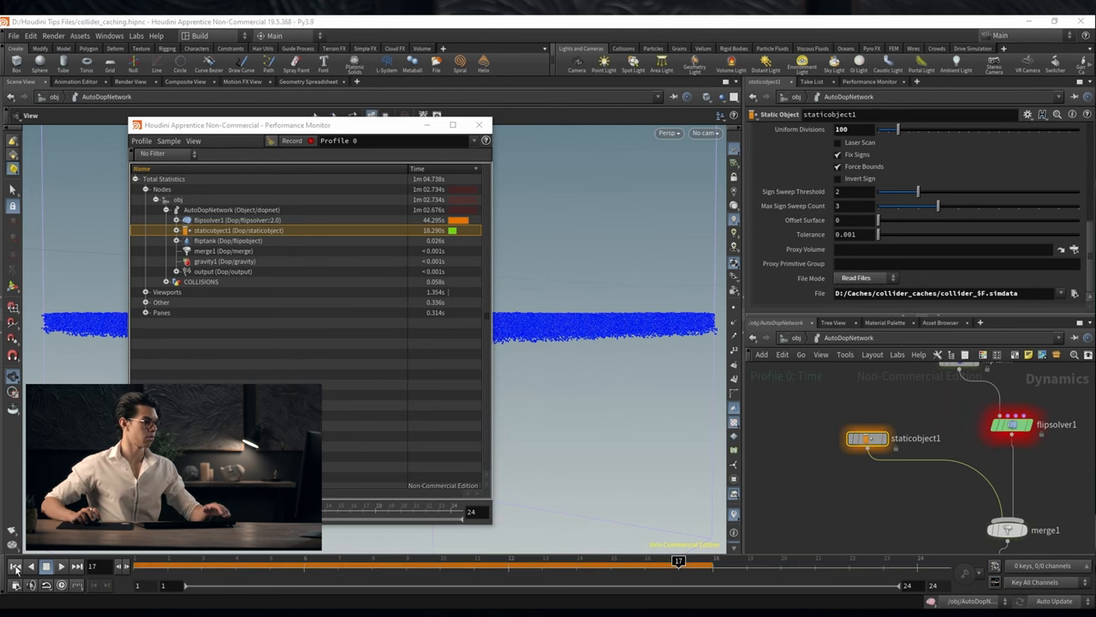
pyautogui.click(14, 565)
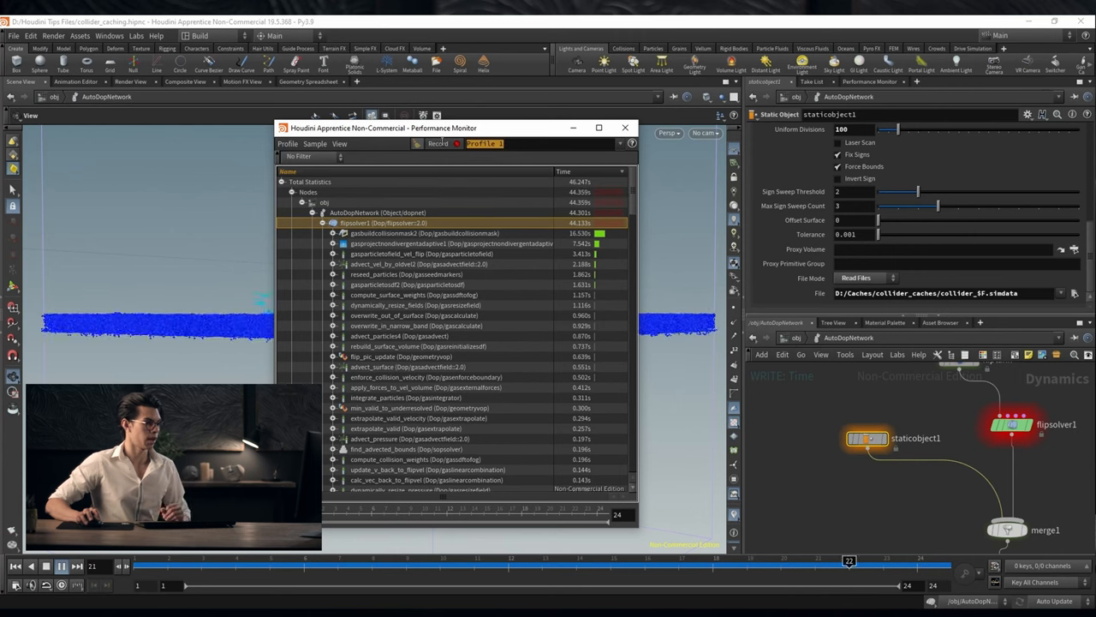
# Name the profile READ and expand flipsolver1's DOP breakdown to compare timings
pyautogui.write('READ')
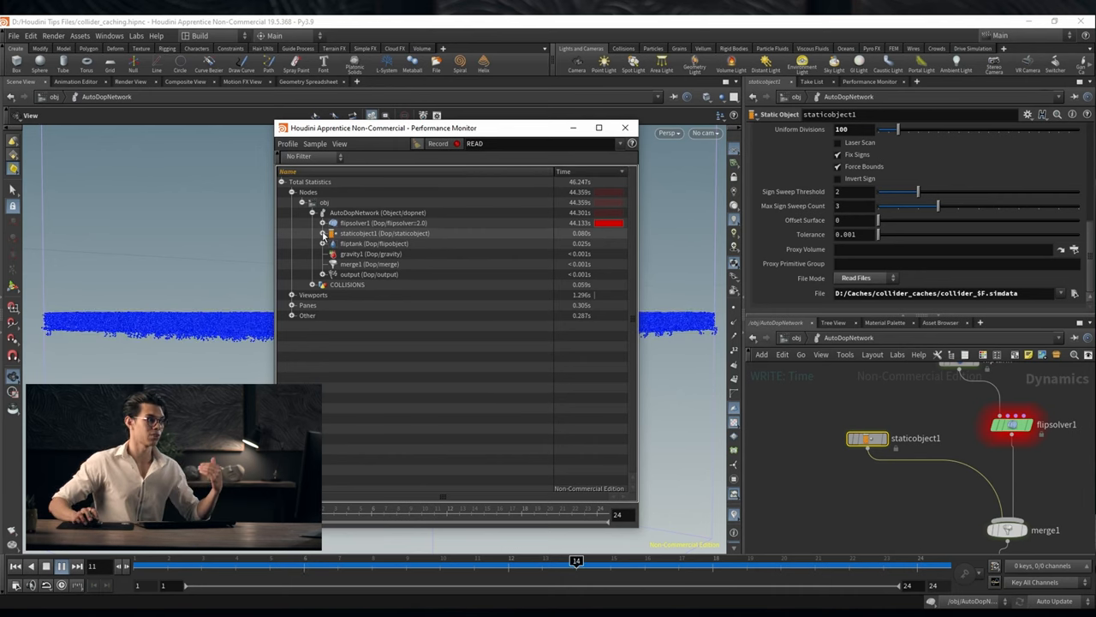
pyautogui.click(322, 222)
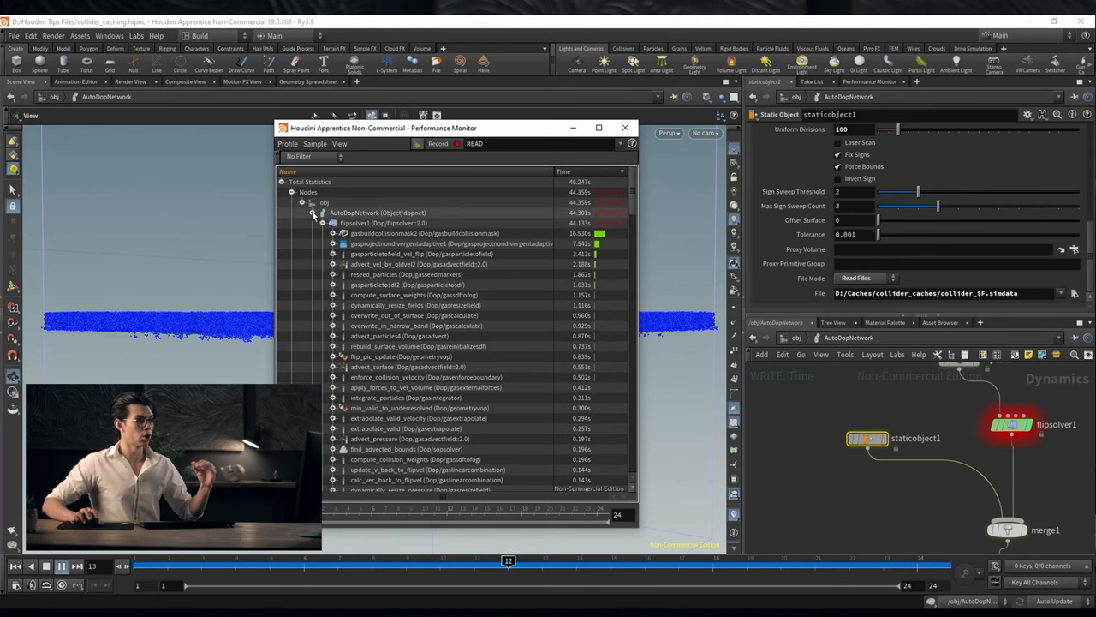
pyautogui.click(313, 212)
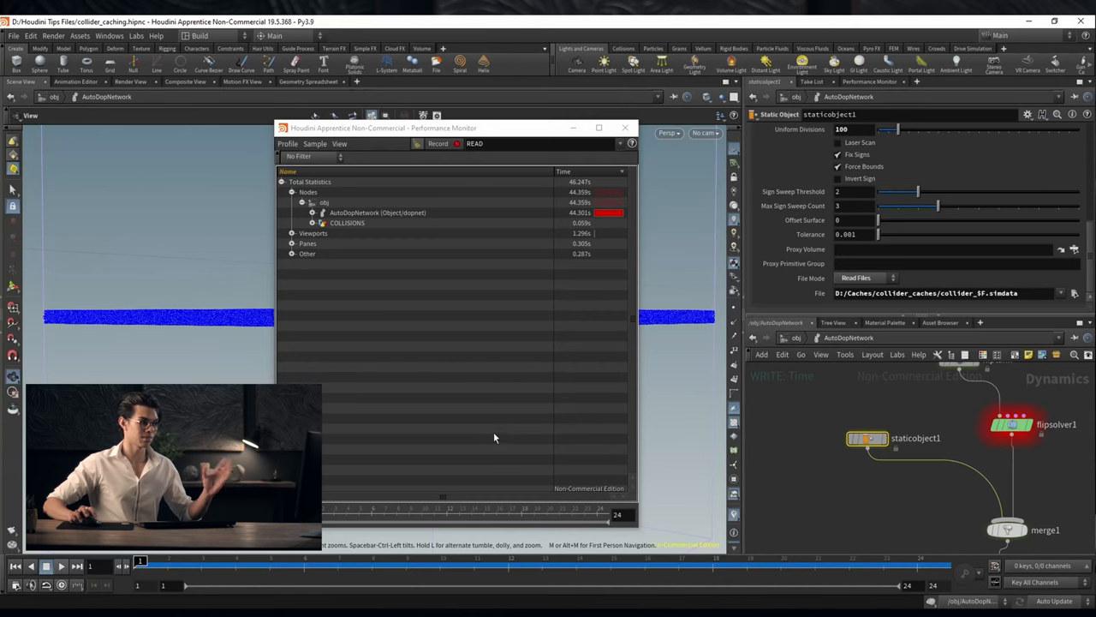
pyautogui.moveTo(511, 439)
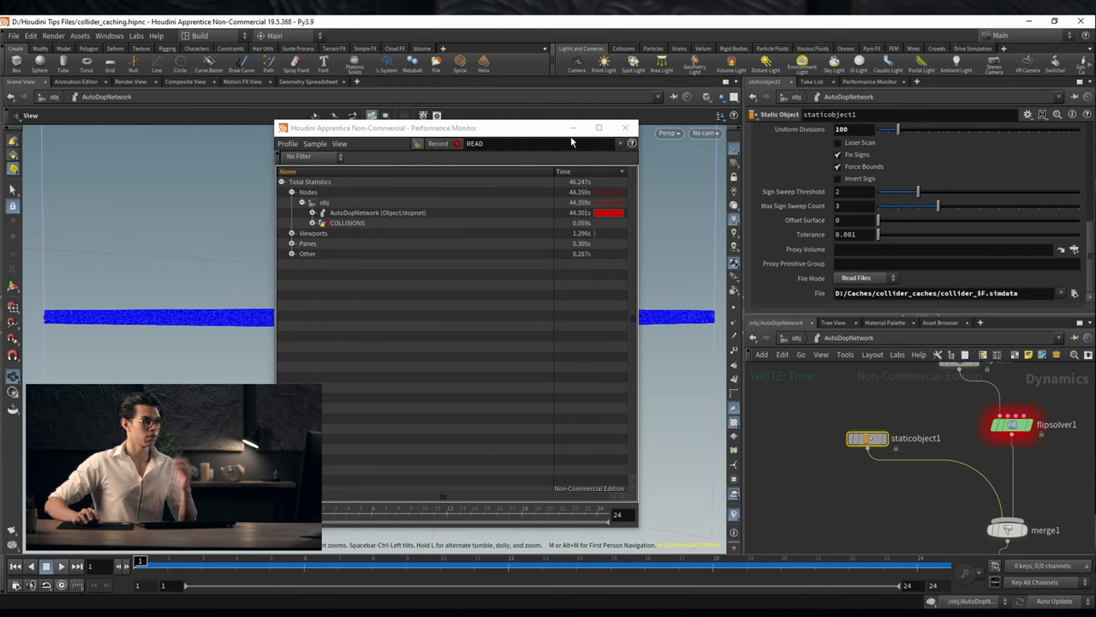
# Close the Performance Monitor and add a null named PROXY inside COLLISIONS
pyautogui.click(623, 127)
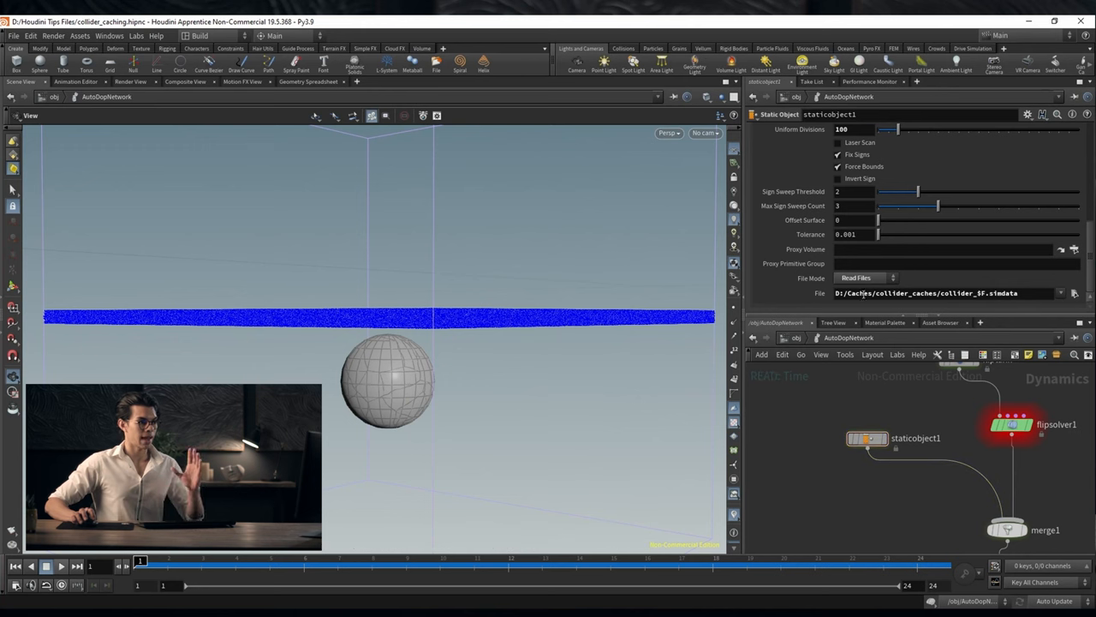
pyautogui.click(936, 449)
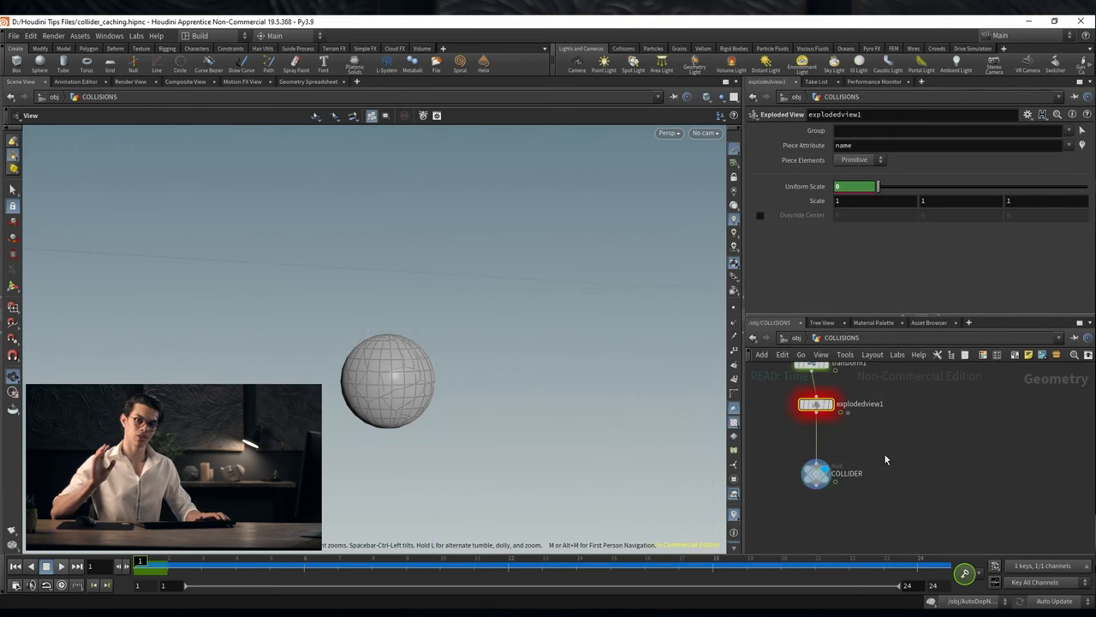
pyautogui.press('Tab')
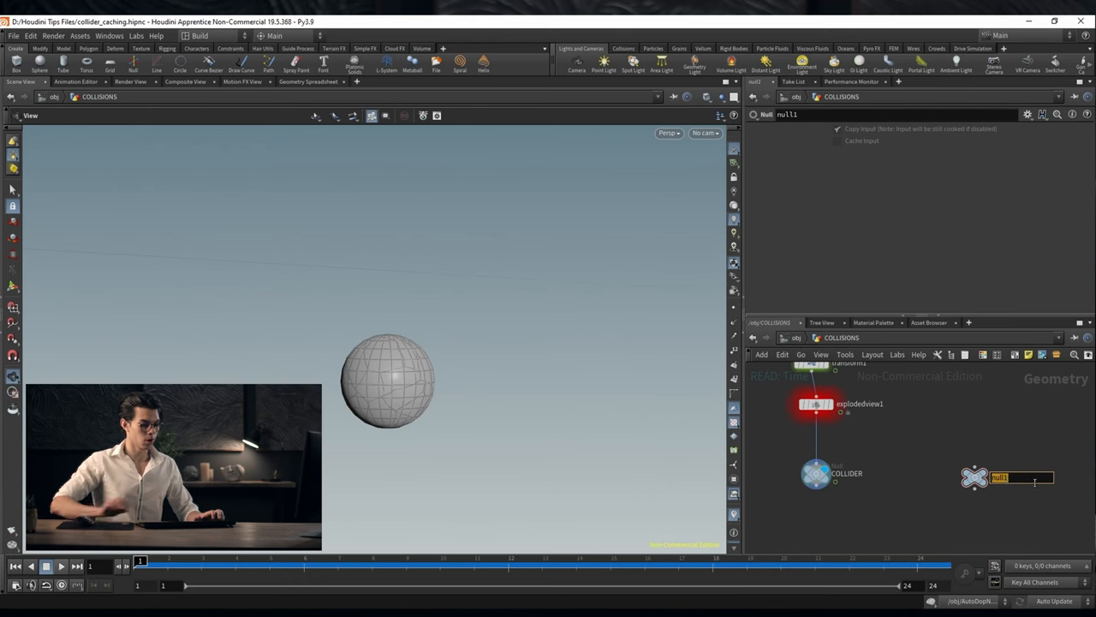
pyautogui.write('PROXY')
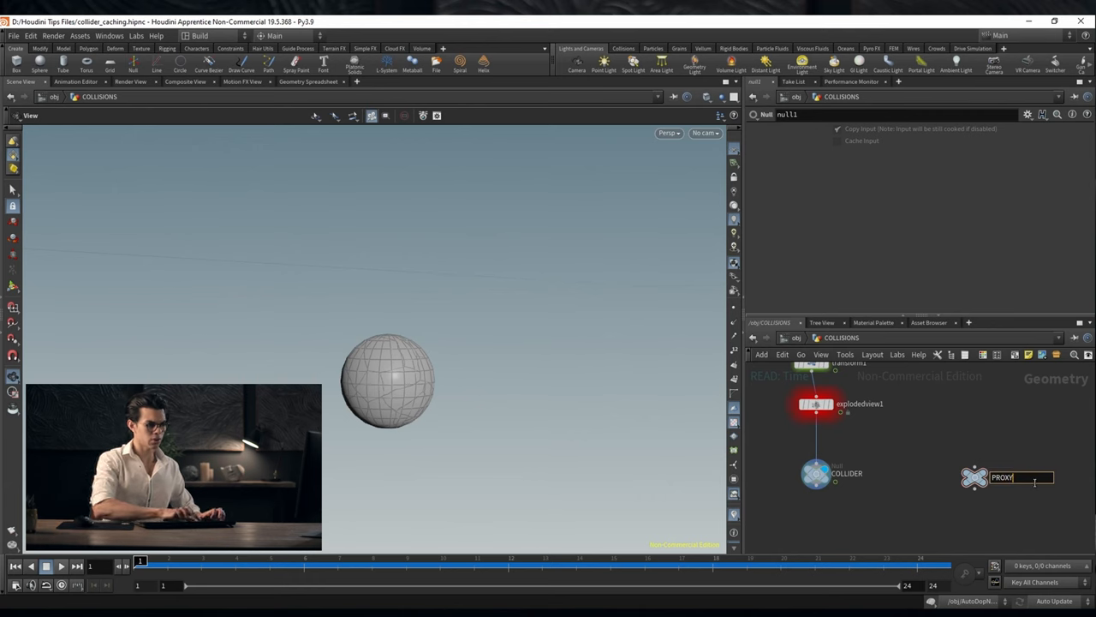
pyautogui.press('Tab')
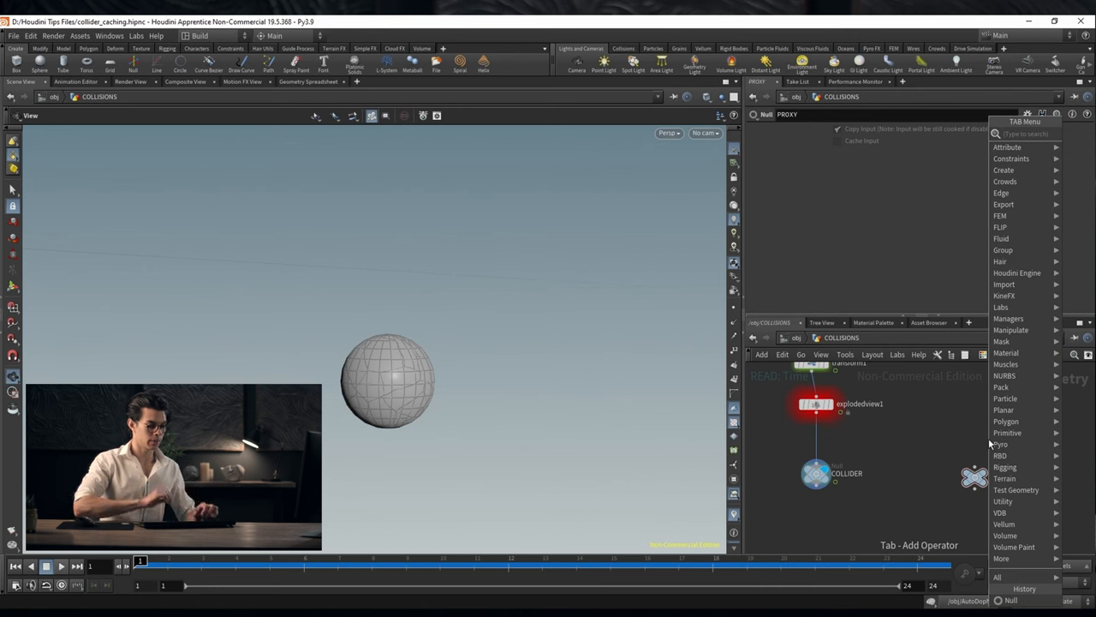
# Add a VDB From Polygons fed by explodedview2 with voxel size 0.005
pyautogui.write('vd')
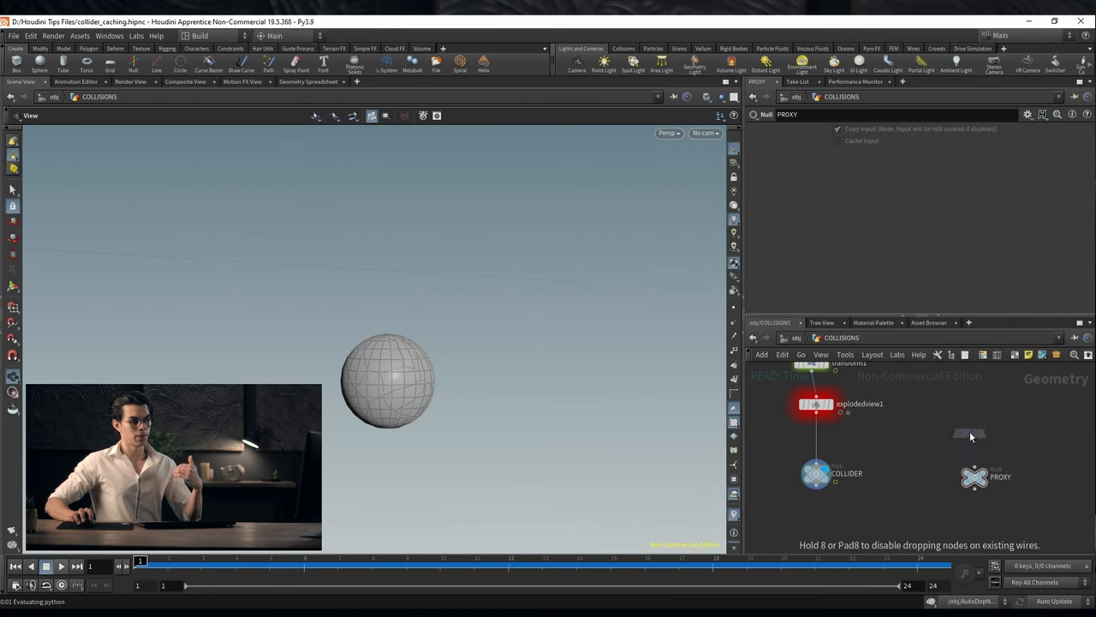
pyautogui.click(968, 431)
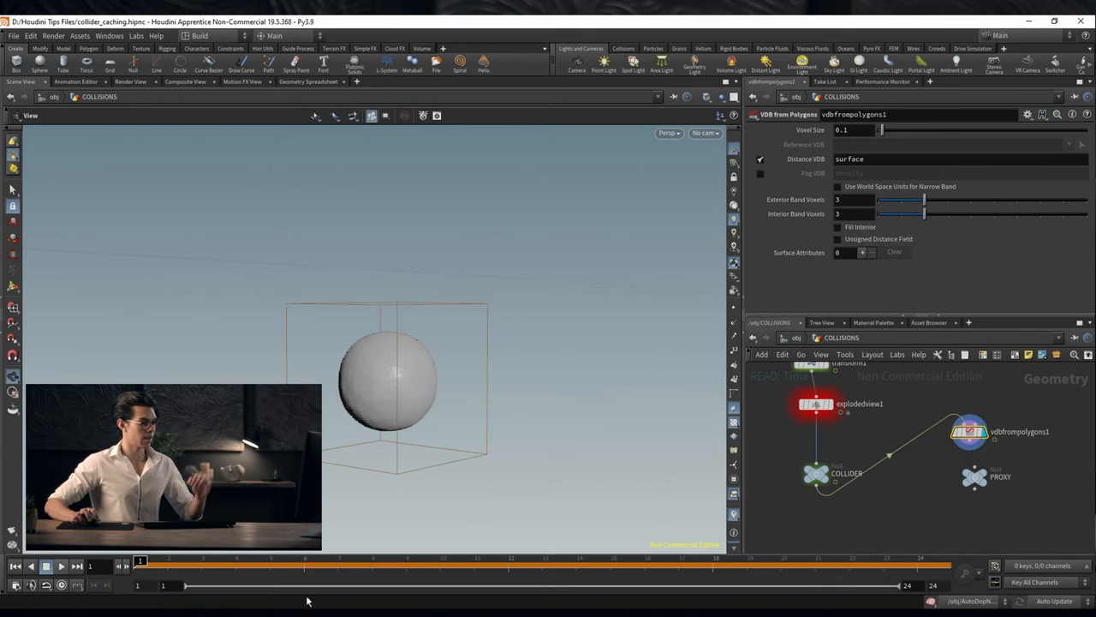
pyautogui.moveTo(141, 562); pyautogui.dragTo(507, 562)
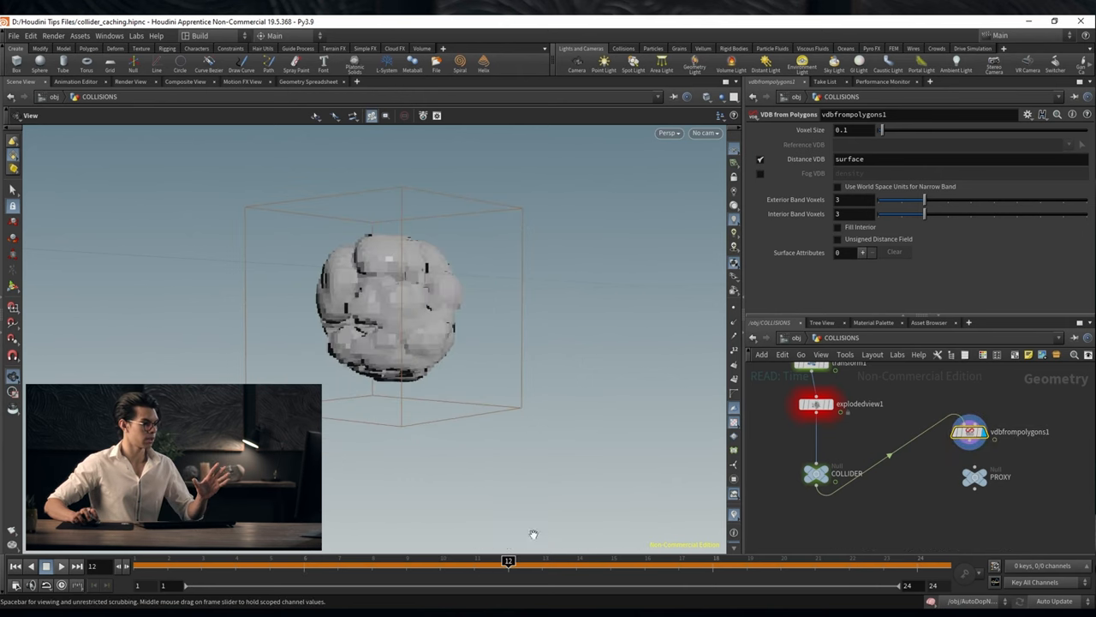
pyautogui.click(853, 130)
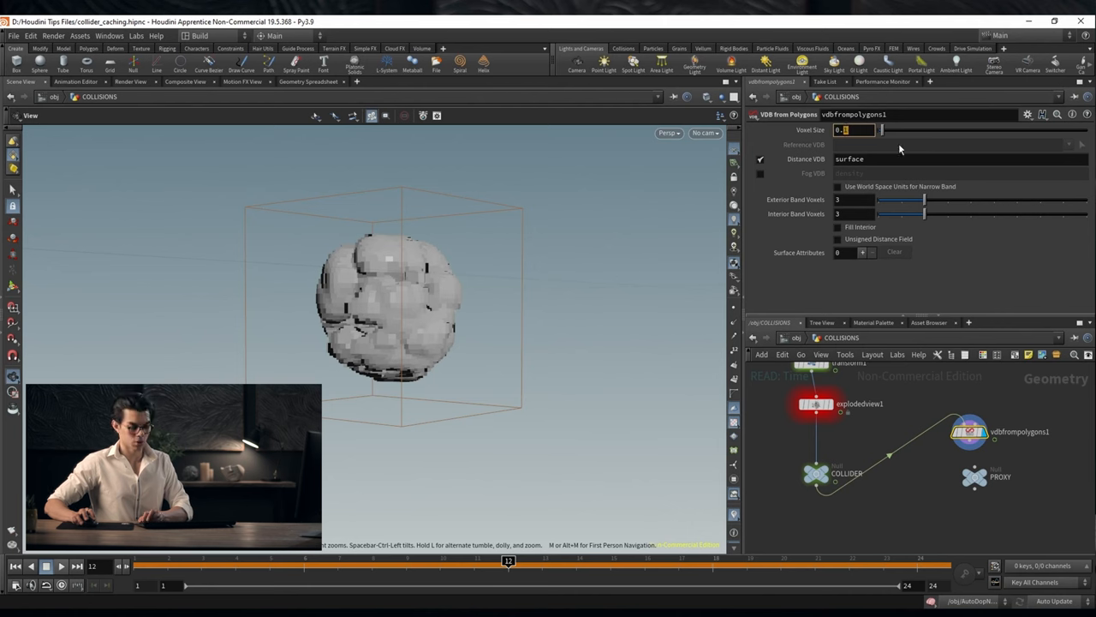
pyautogui.write('0.05')
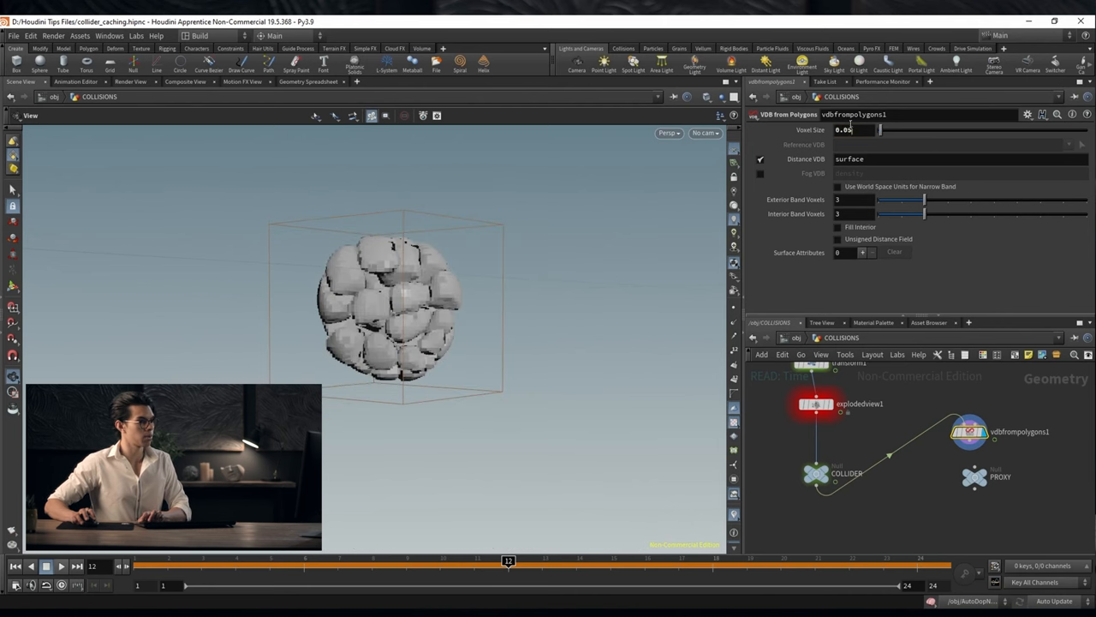
pyautogui.write('0.01')
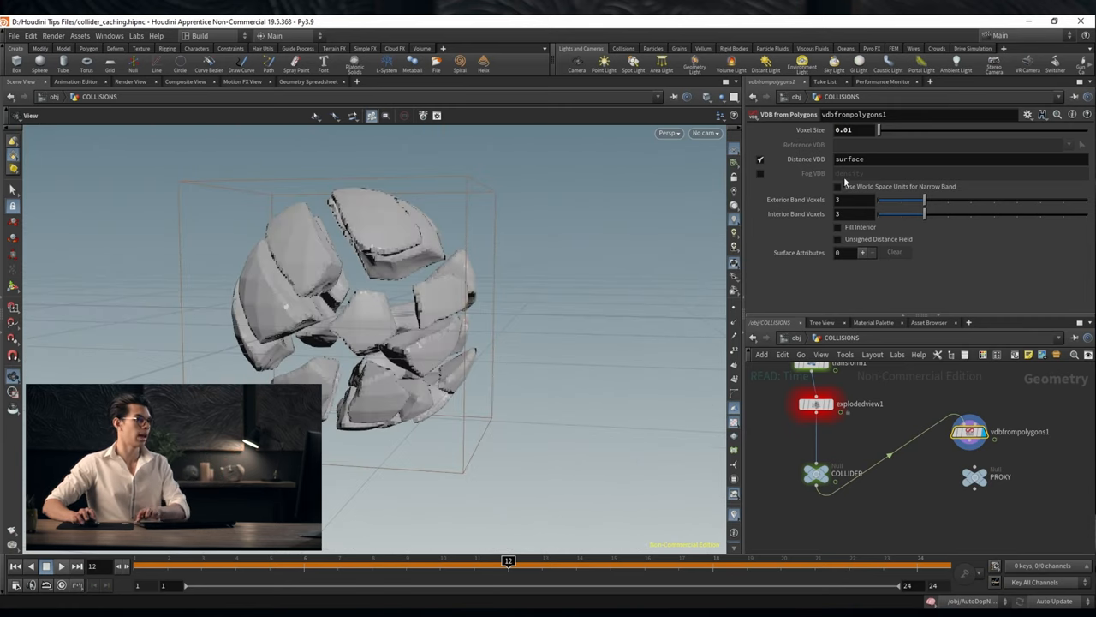
pyautogui.write('0.005')
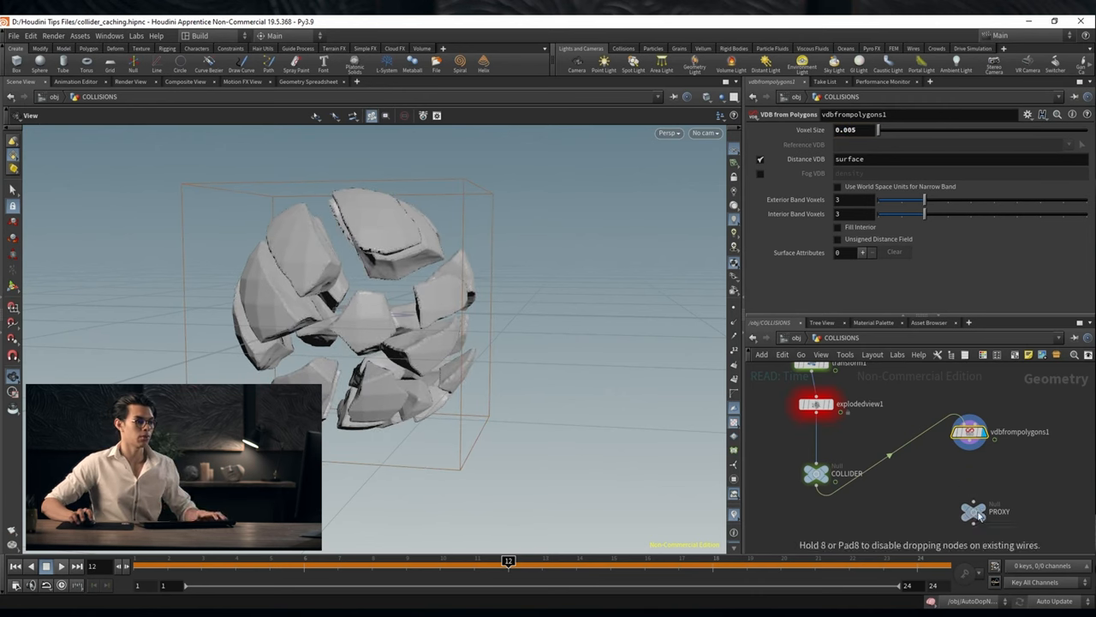
# Add a file cache after the VDB with an explicit path in D:/Caches/collider_caches
pyautogui.press('Tab')
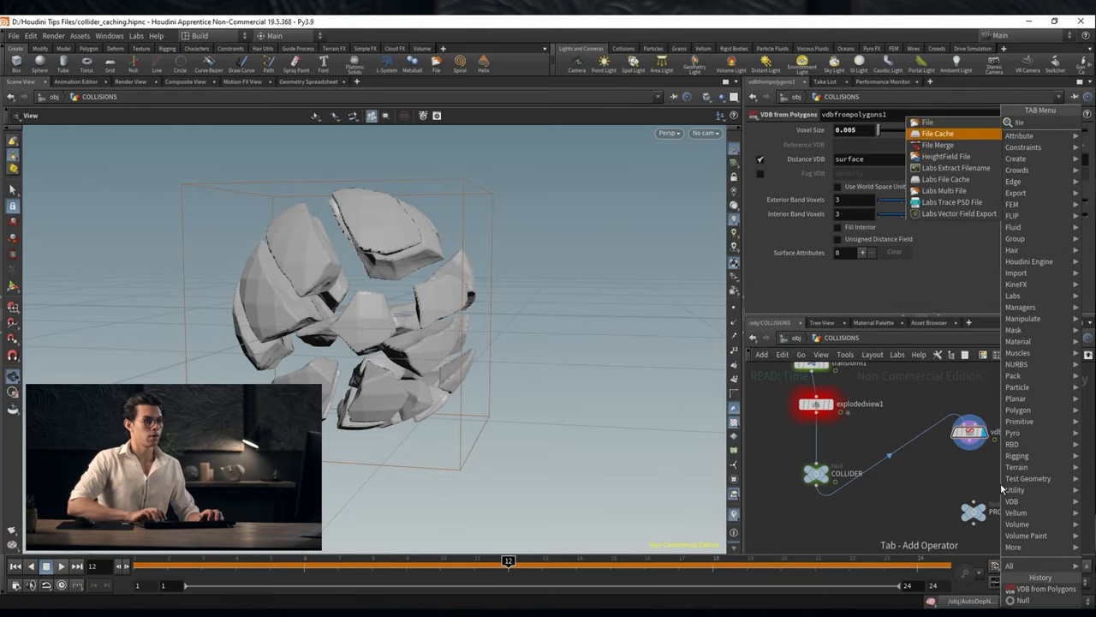
pyautogui.click(939, 134)
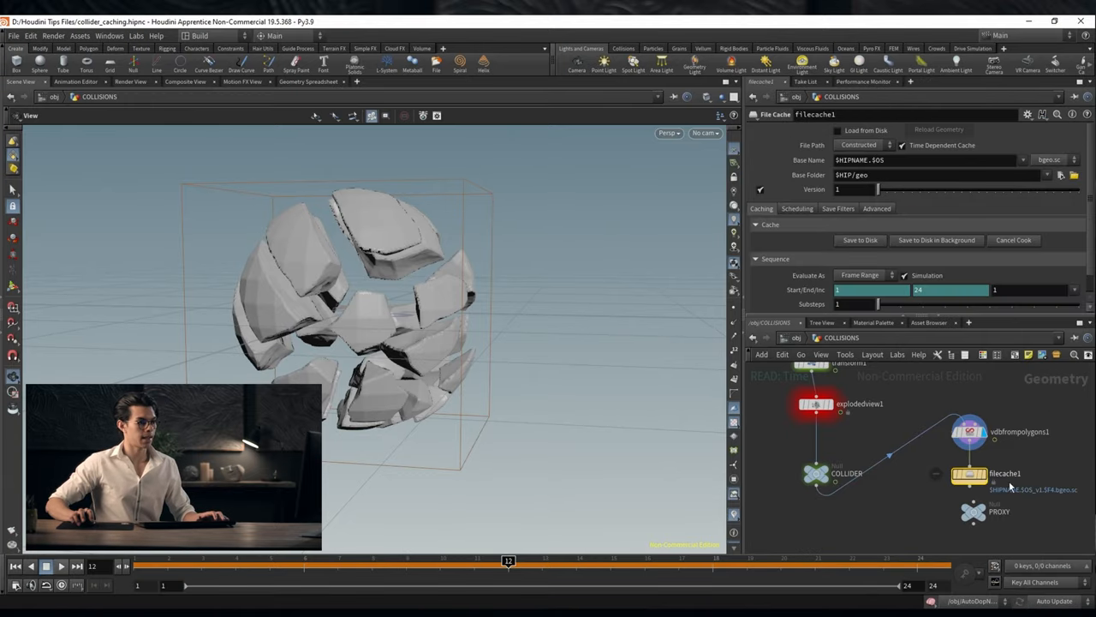
pyautogui.click(864, 144)
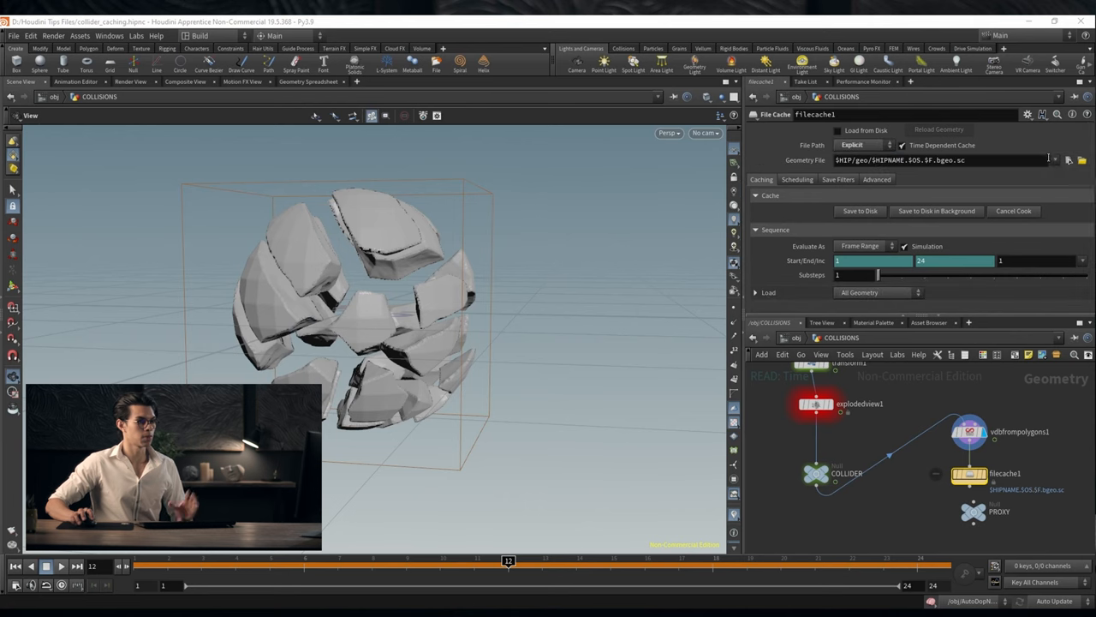
pyautogui.click(1081, 161)
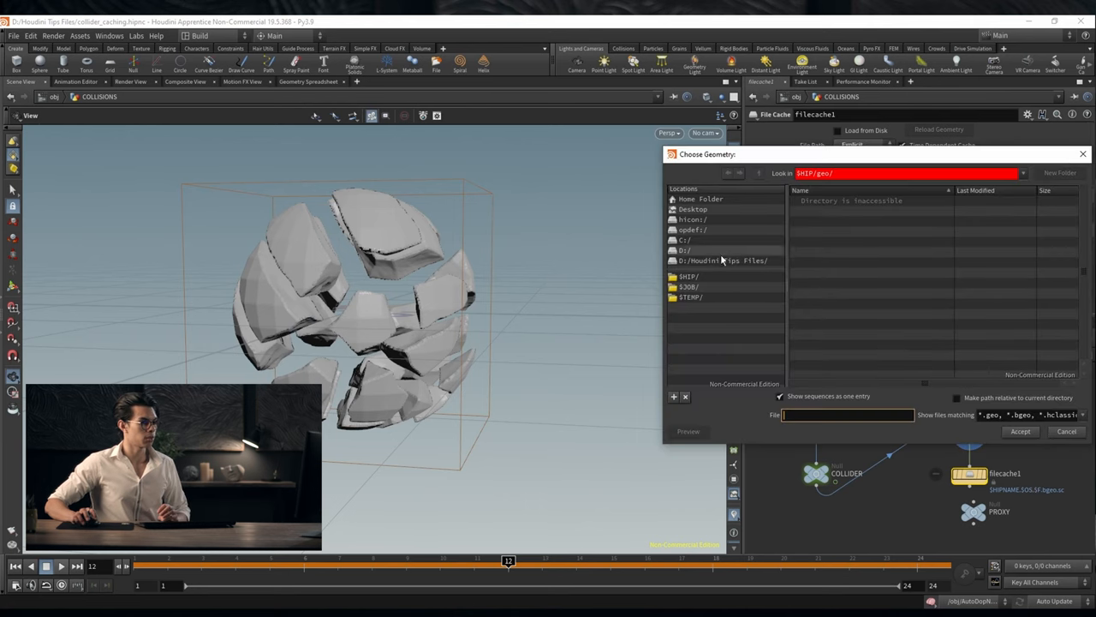
pyautogui.click(685, 250)
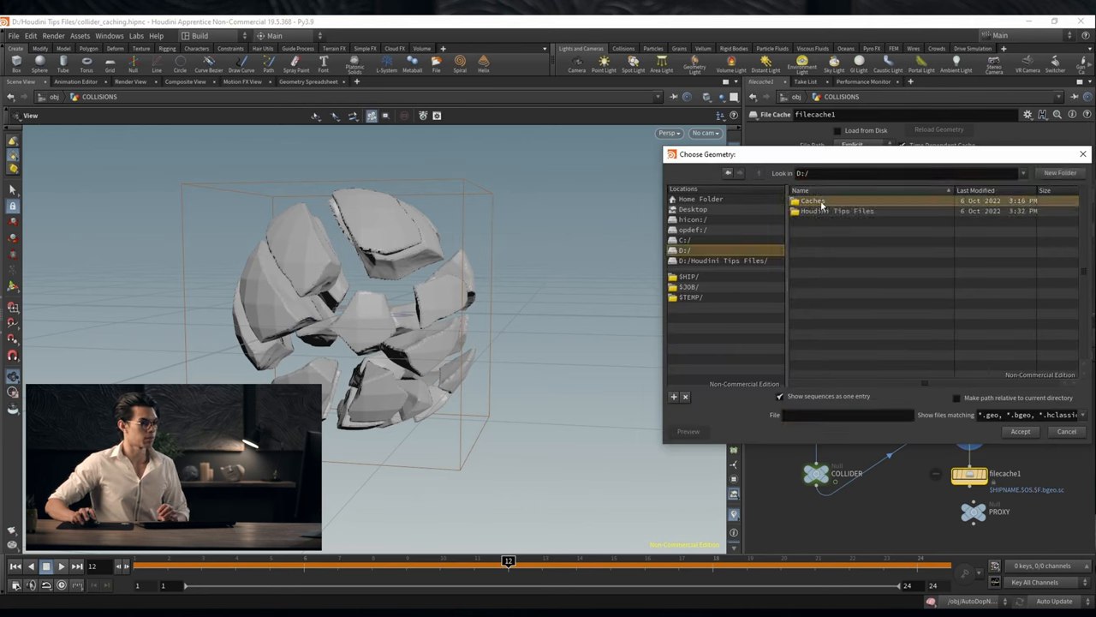
pyautogui.doubleClick(812, 201)
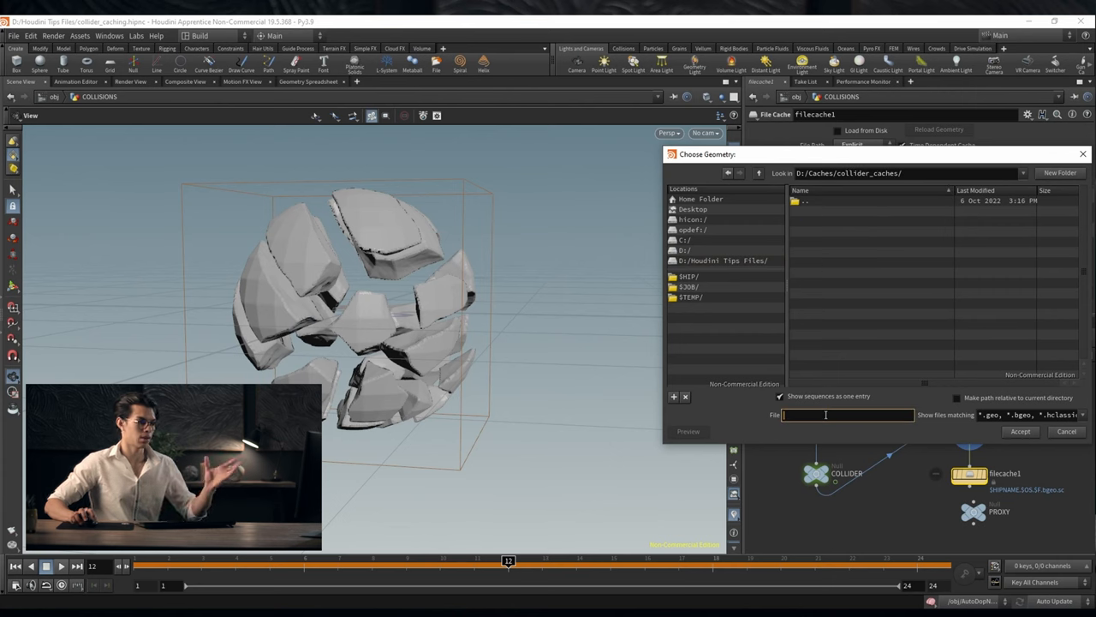
# Name the cache file proxy_SF.vdb and accept the path
pyautogui.write('proxy')
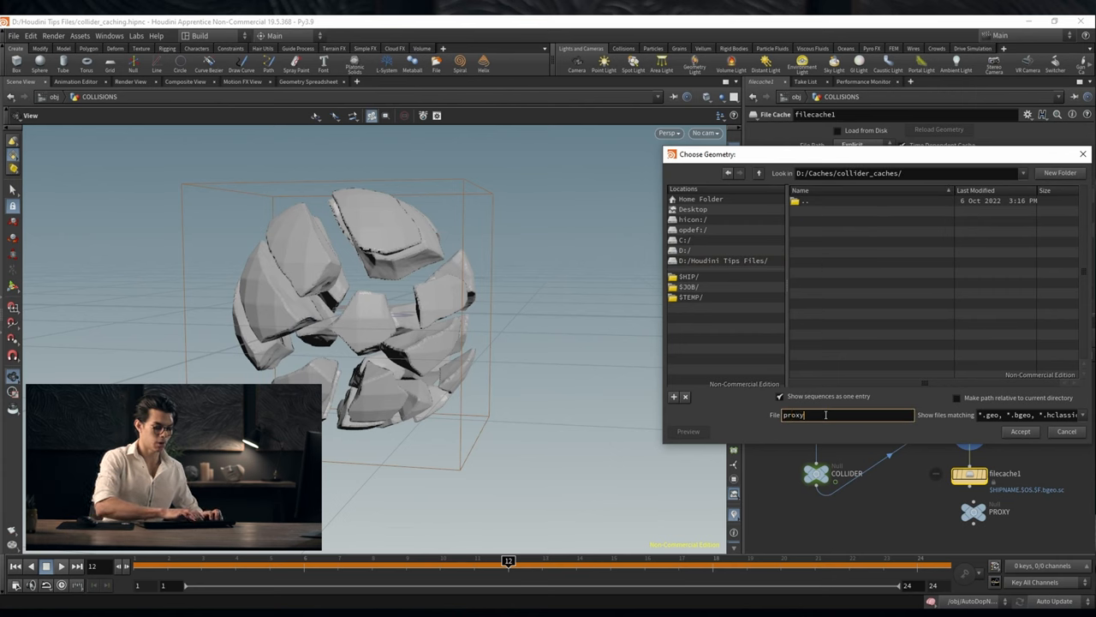
pyautogui.write('_')
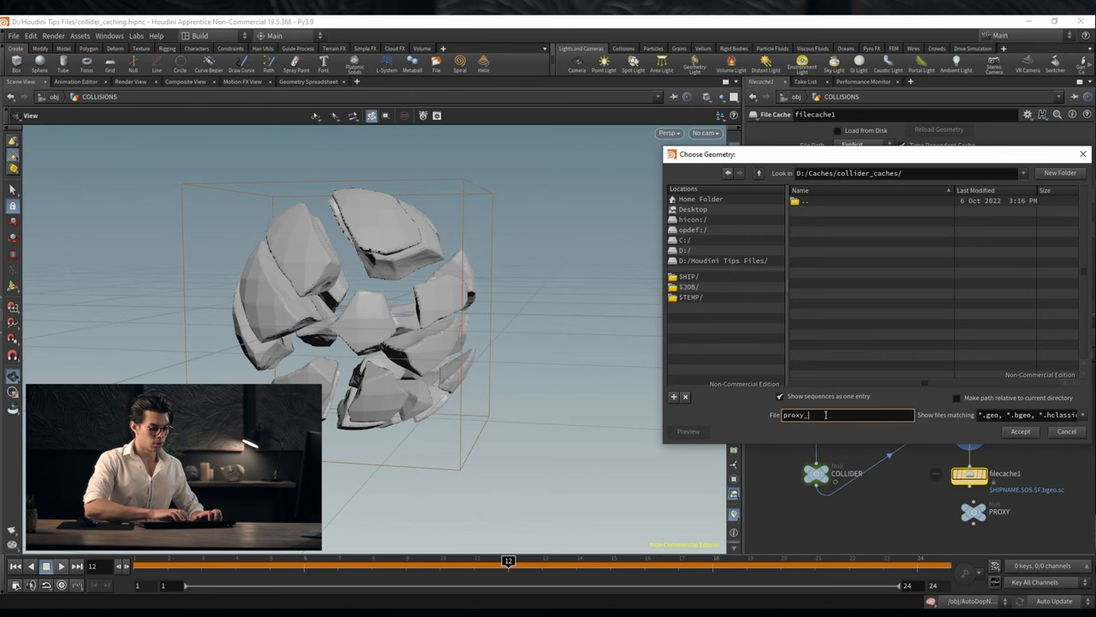
pyautogui.write('SF.')
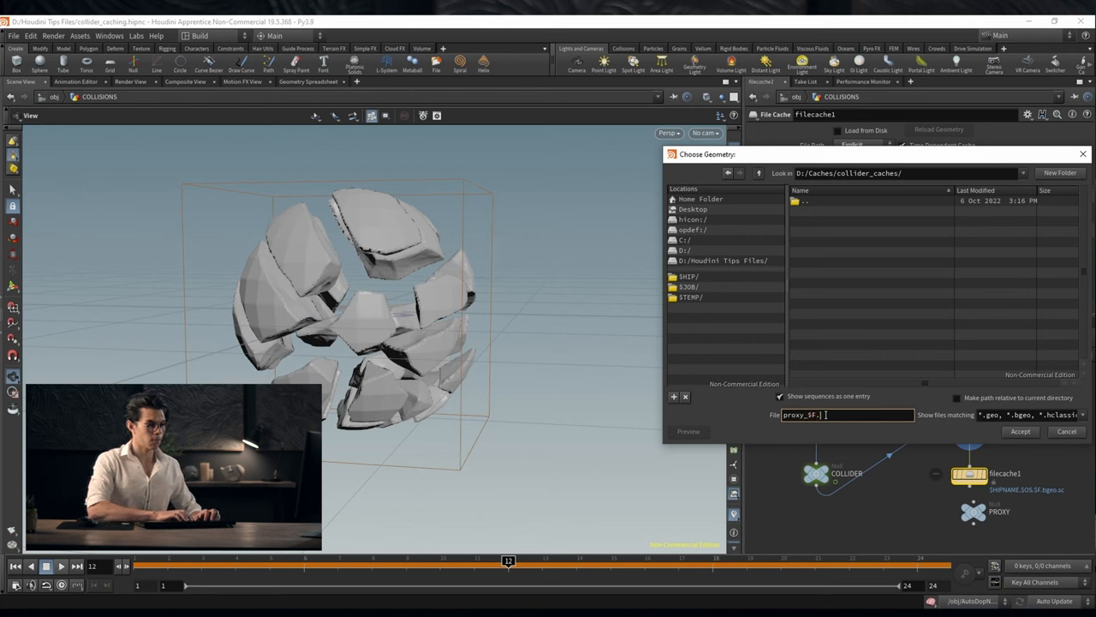
pyautogui.write('vdb')
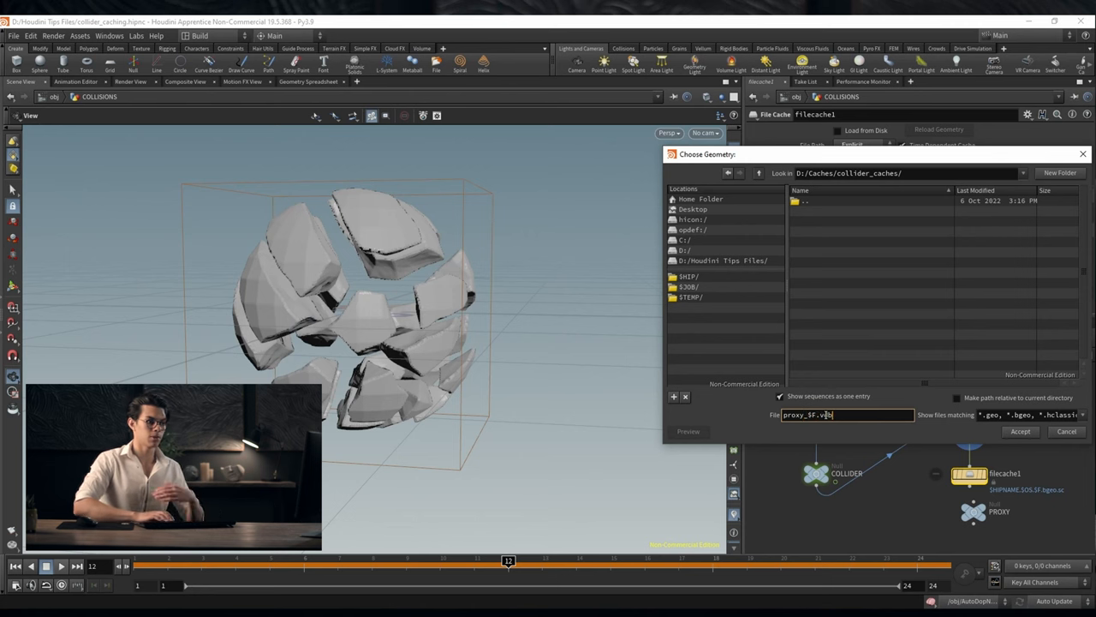
pyautogui.click(1021, 432)
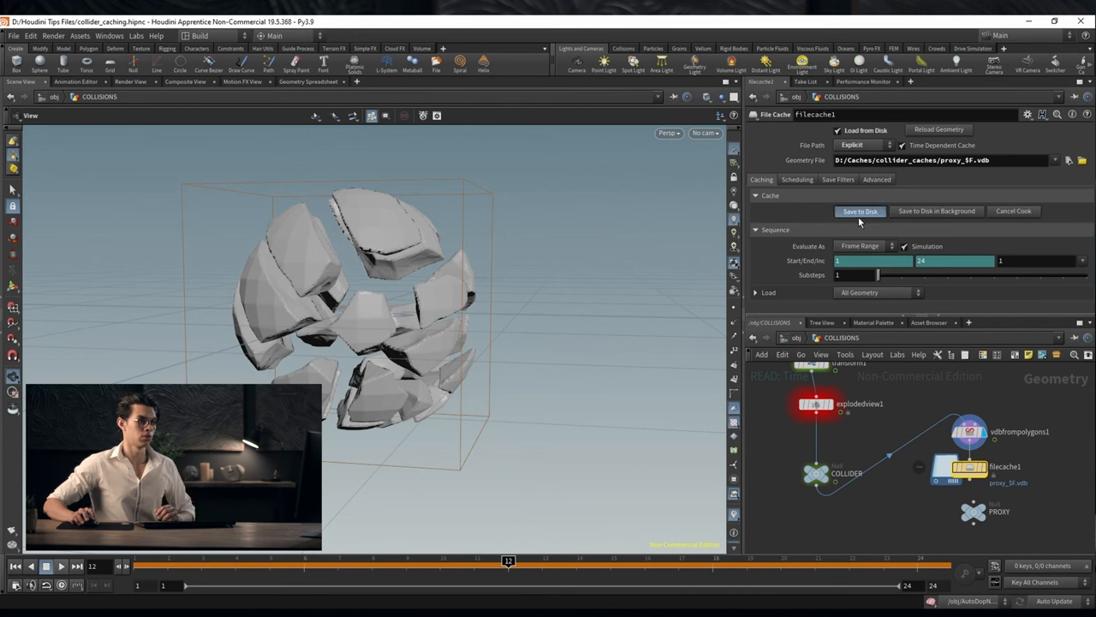
# Save the filecache1 proxy collider VDB cache to disk, then return to /obj
pyautogui.click(860, 211)
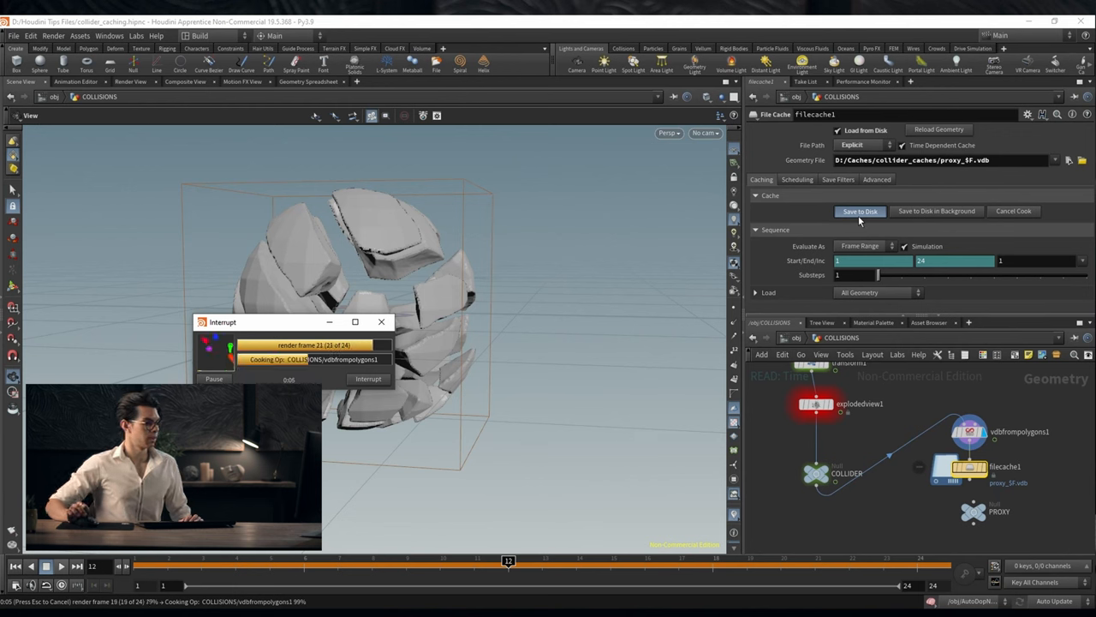
pyautogui.click(860, 210)
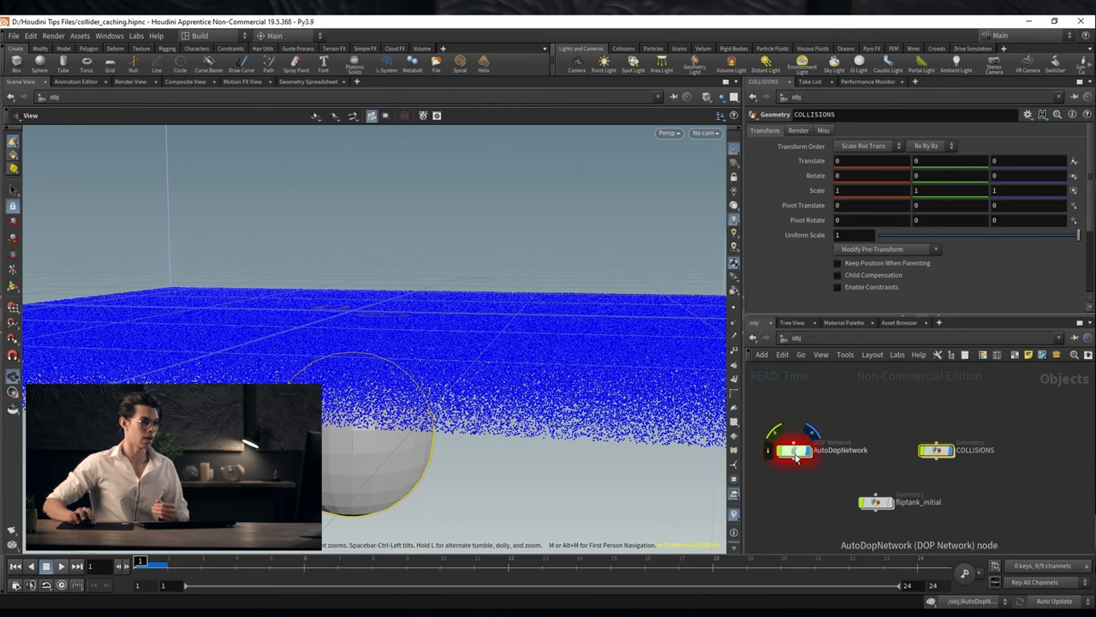
# Inside AutoDopNetwork, set staticobject1 File Mode to No Operation so it stops reading cached files
pyautogui.doubleClick(796, 449)
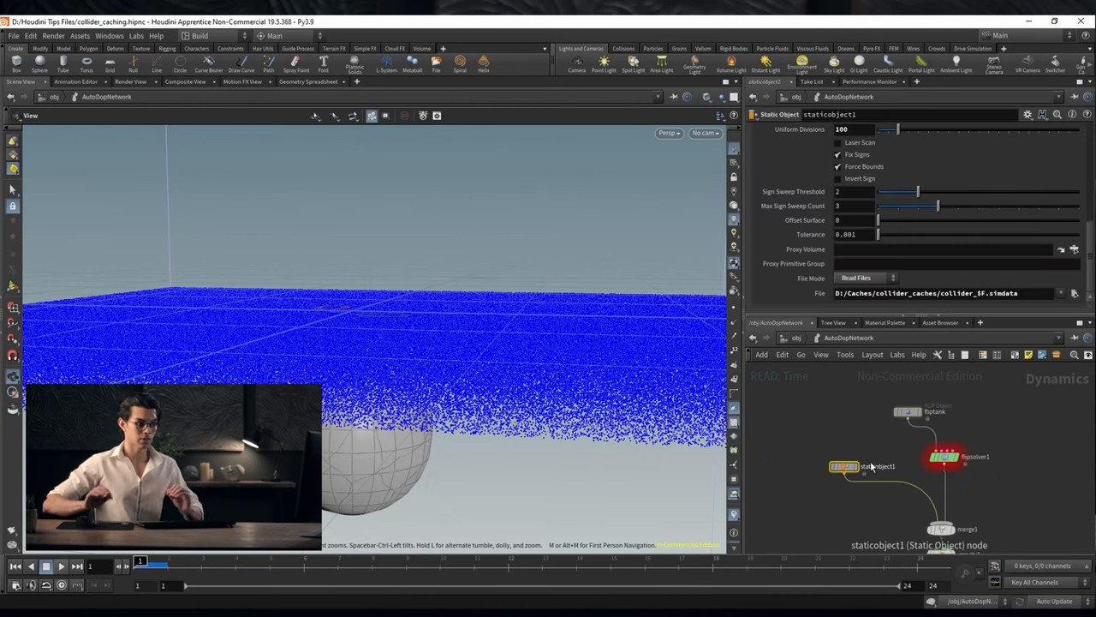
pyautogui.click(942, 293)
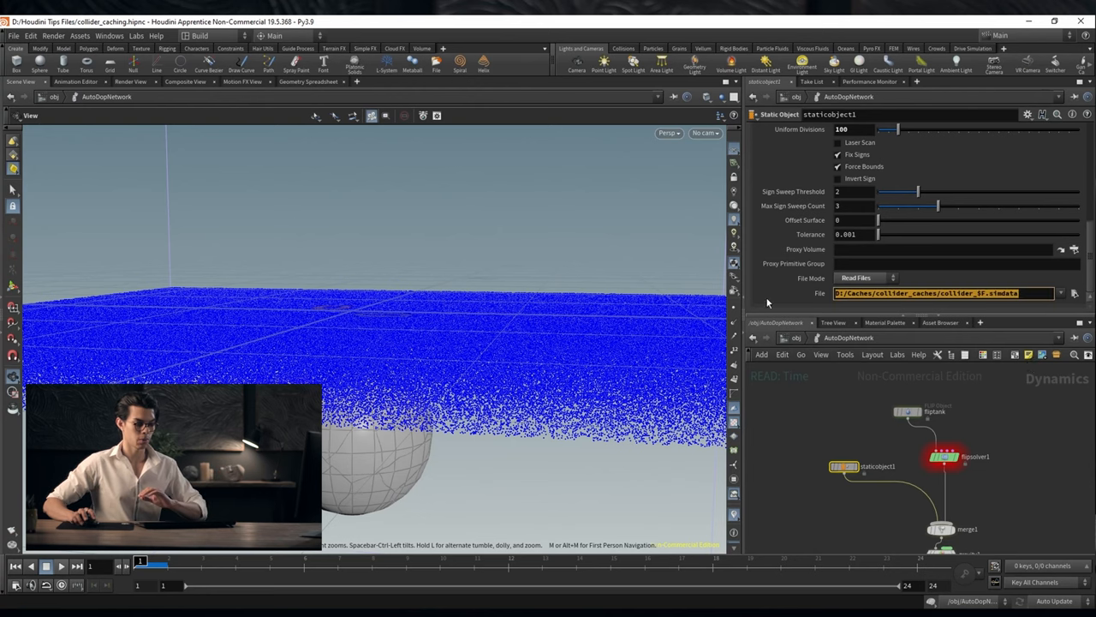
pyautogui.click(865, 278)
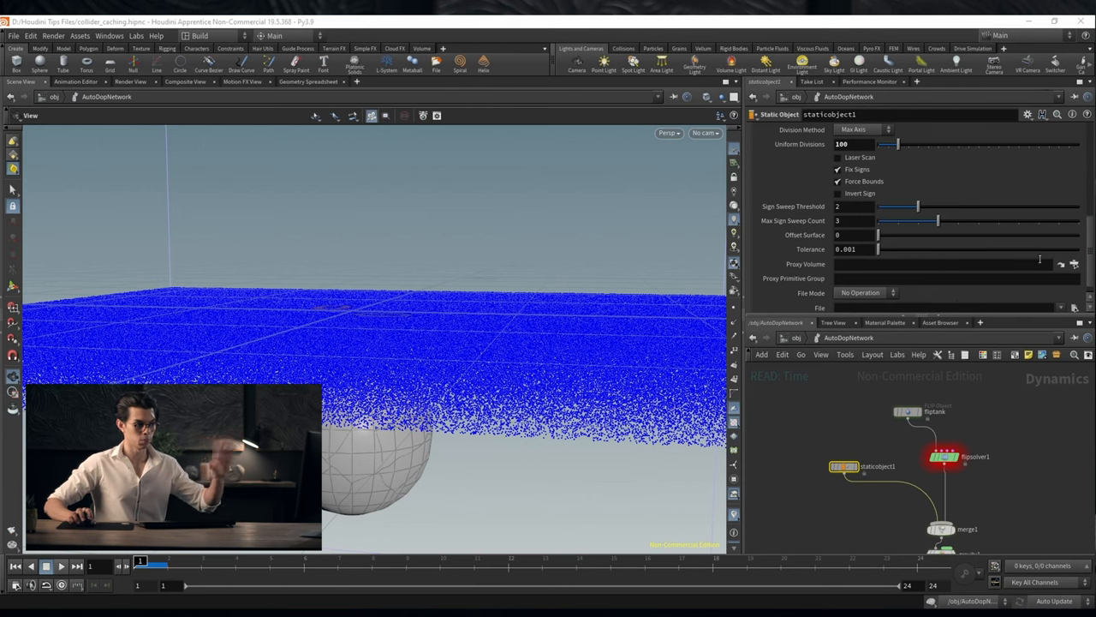
# Set the static object's Collisions Mode to Volume Sample
pyautogui.click(1073, 264)
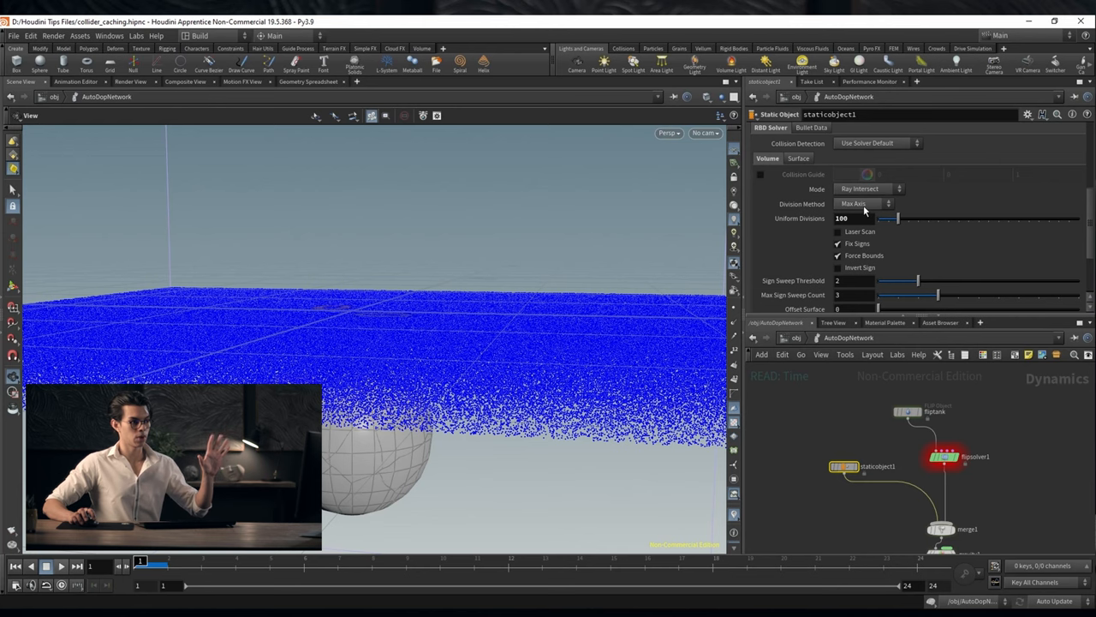
pyautogui.click(865, 189)
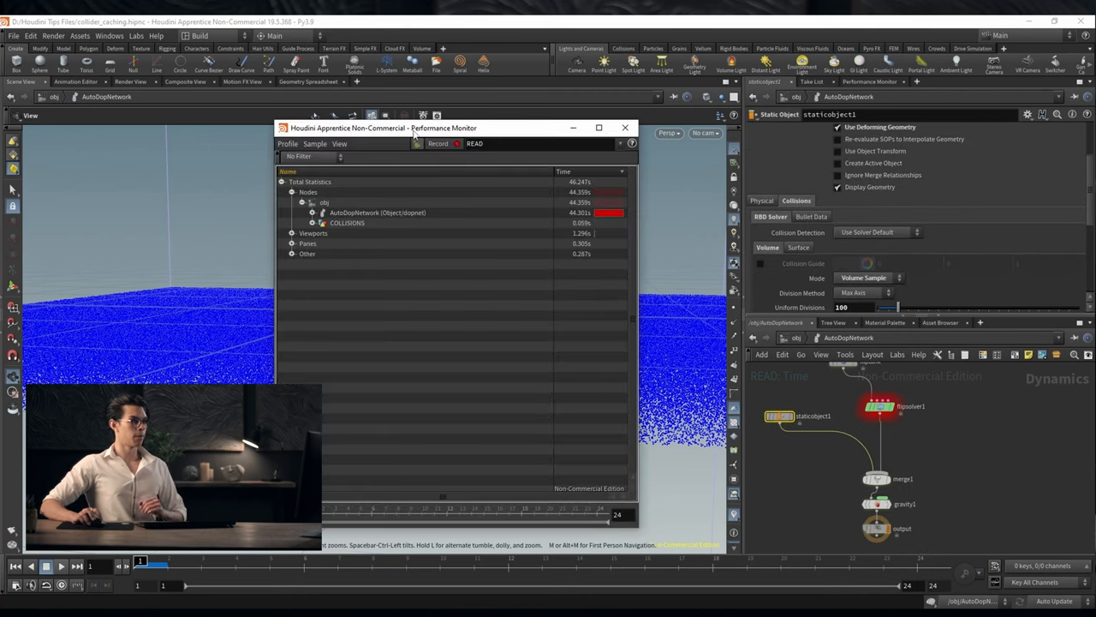
# Record a new Performance Monitor profile while playing the simulation and name it PRO..
pyautogui.moveTo(384, 126); pyautogui.dragTo(511, 113)
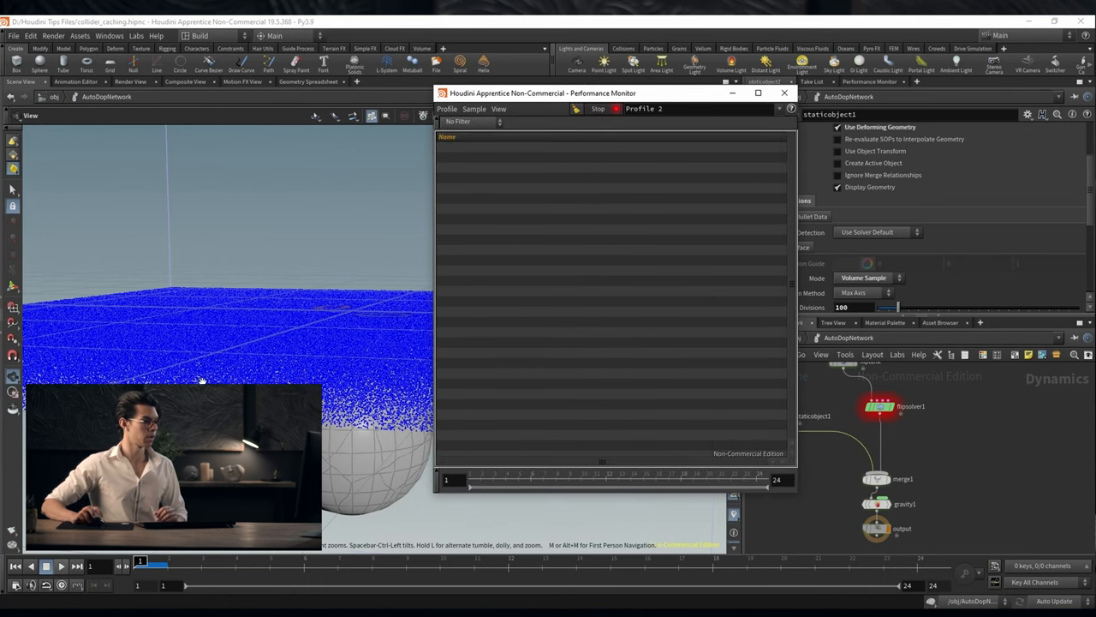
pyautogui.click(62, 565)
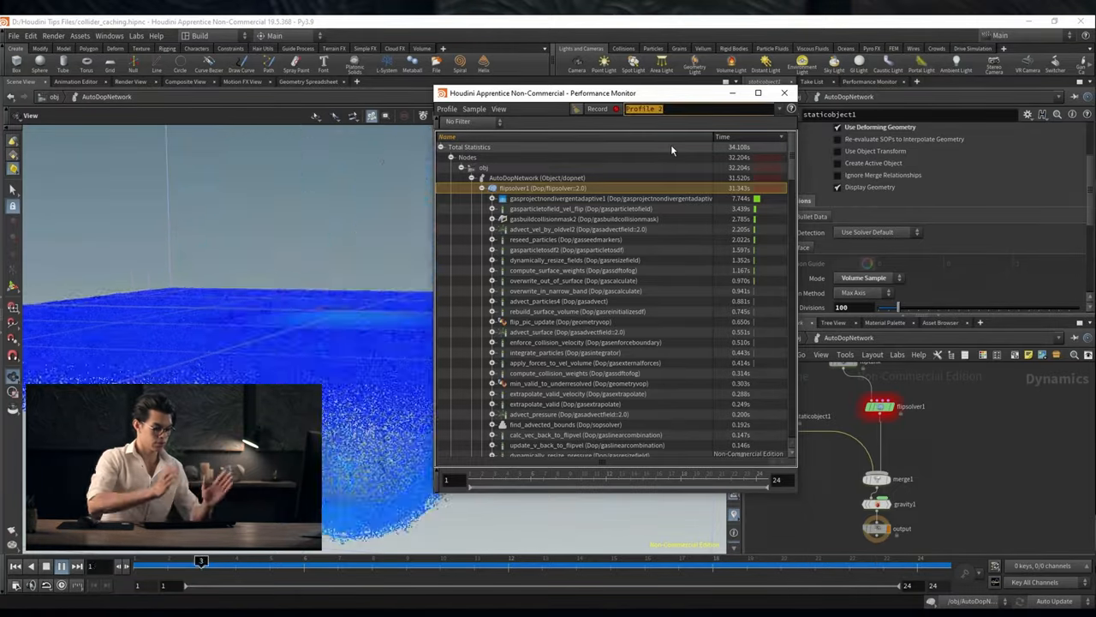
pyautogui.write('PRO')
pyautogui.write('WRITE')
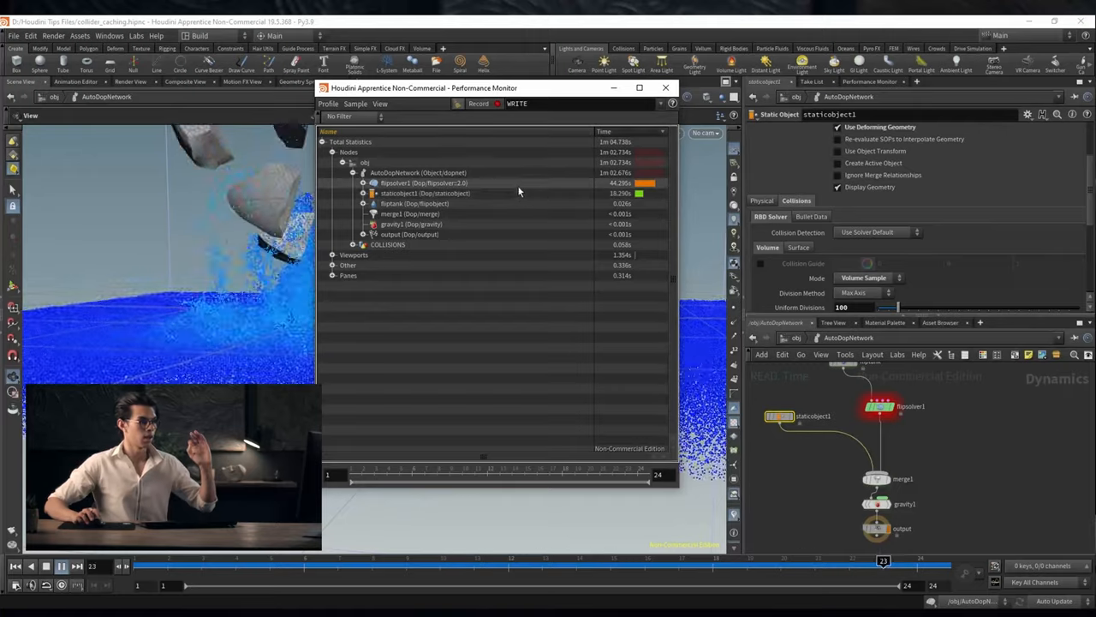
# Switch the Performance Monitor between the WRITE, READ and PROXY profiles to compare them
pyautogui.click(363, 182)
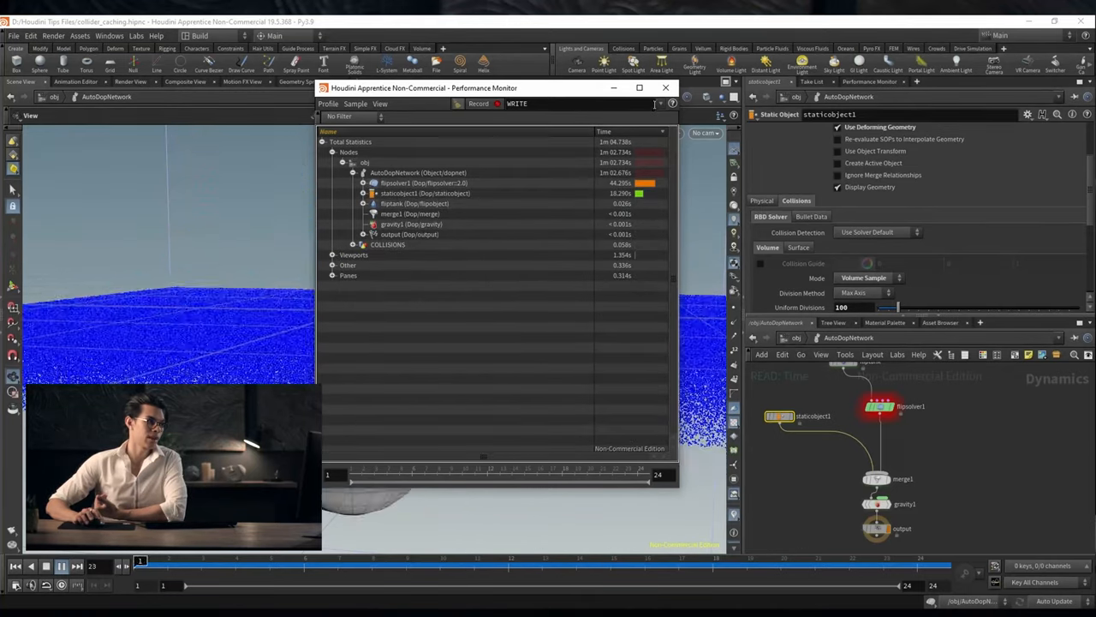
pyautogui.click(518, 103)
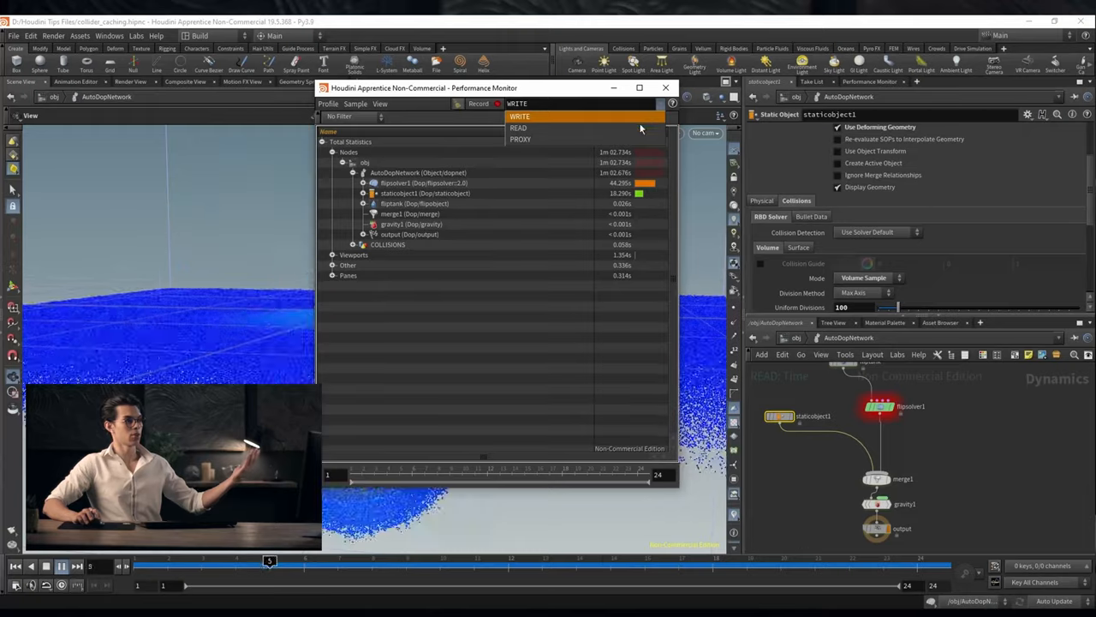
pyautogui.click(518, 127)
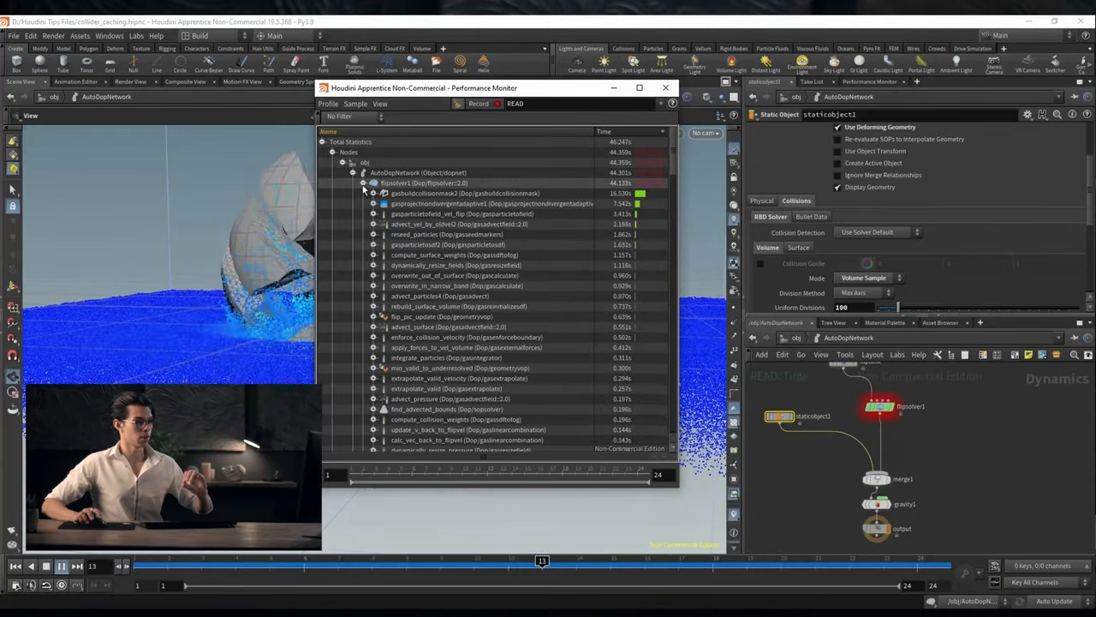
pyautogui.click(363, 182)
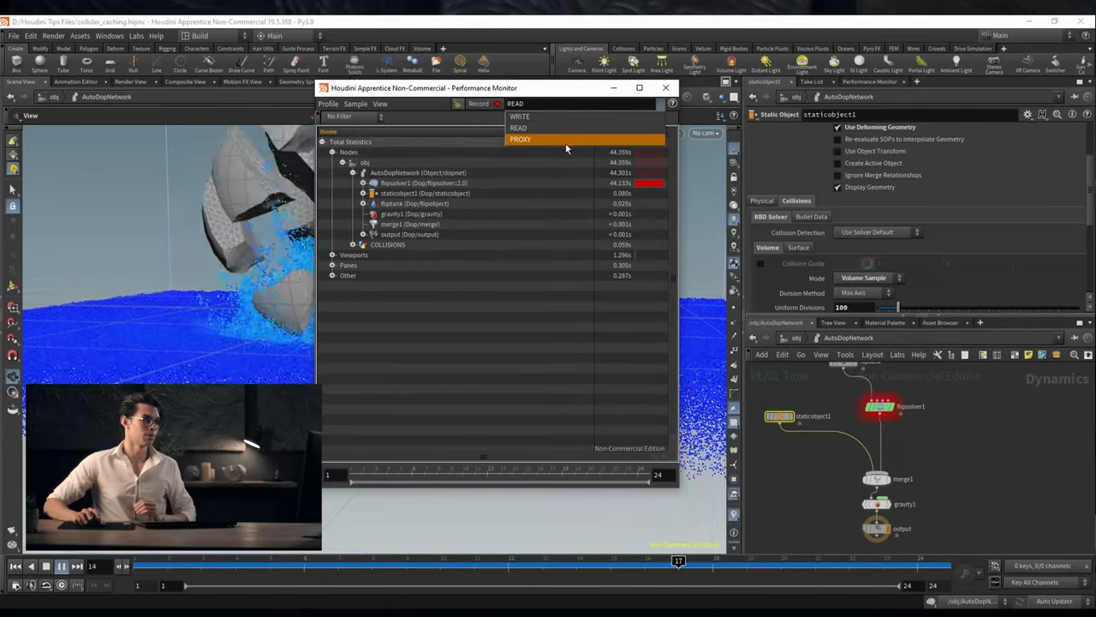
pyautogui.click(521, 139)
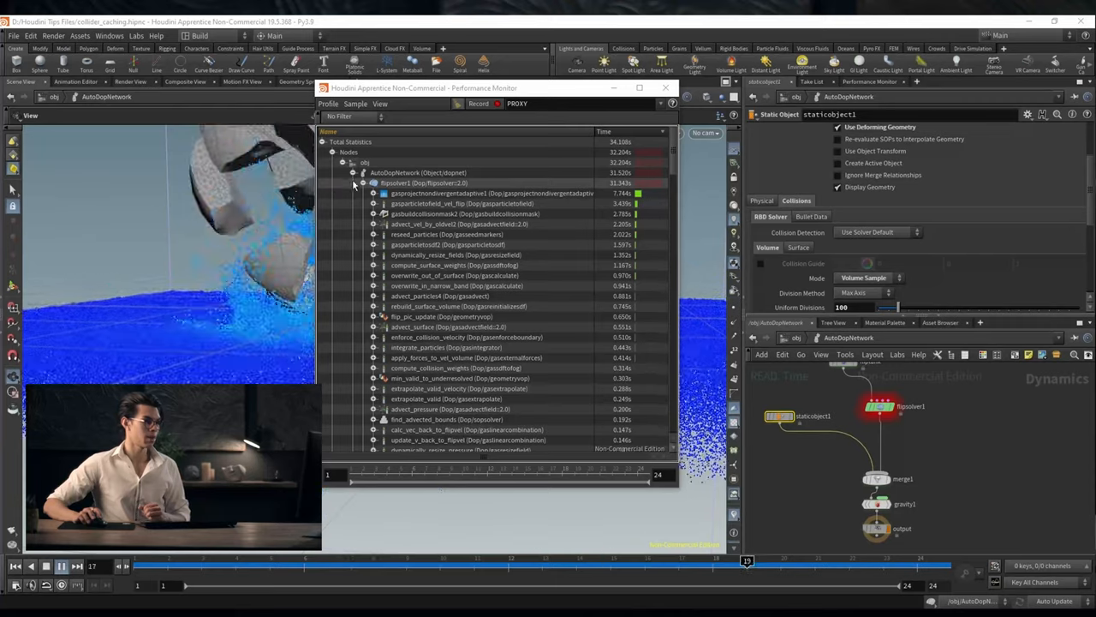
# Toggle the PROXY profile's solver breakdown, then close the Performance Monitor
pyautogui.click(352, 182)
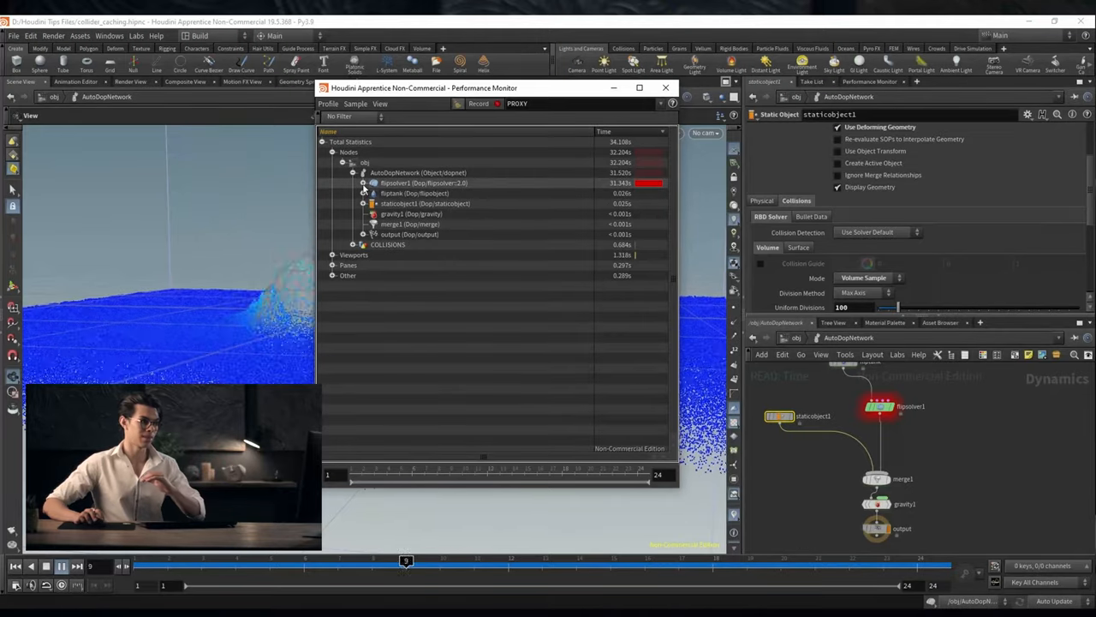
pyautogui.click(364, 181)
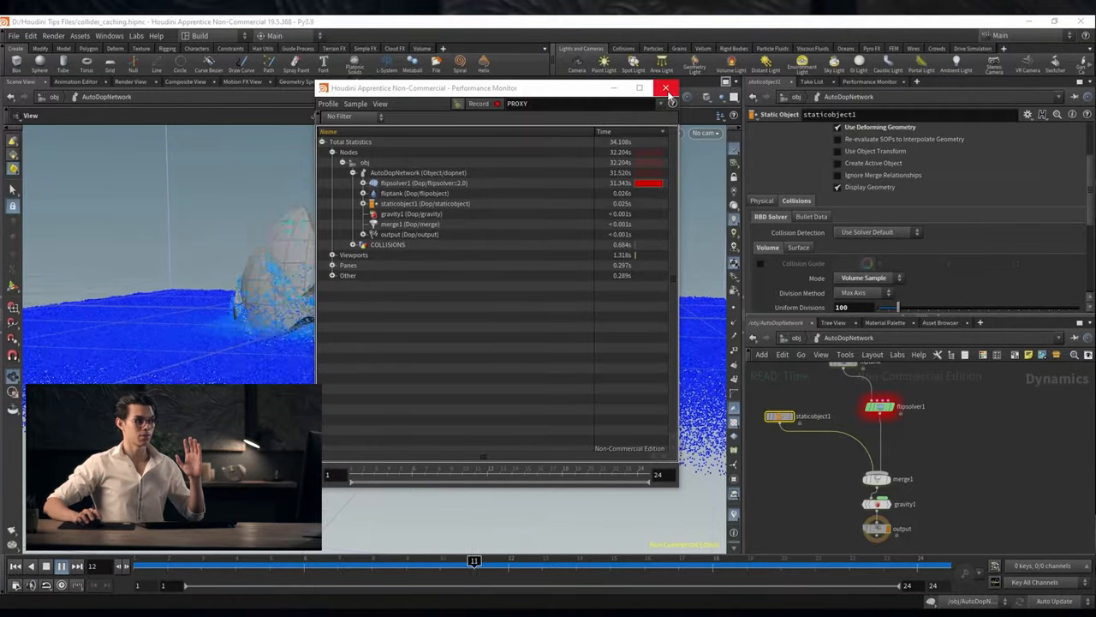
pyautogui.click(666, 87)
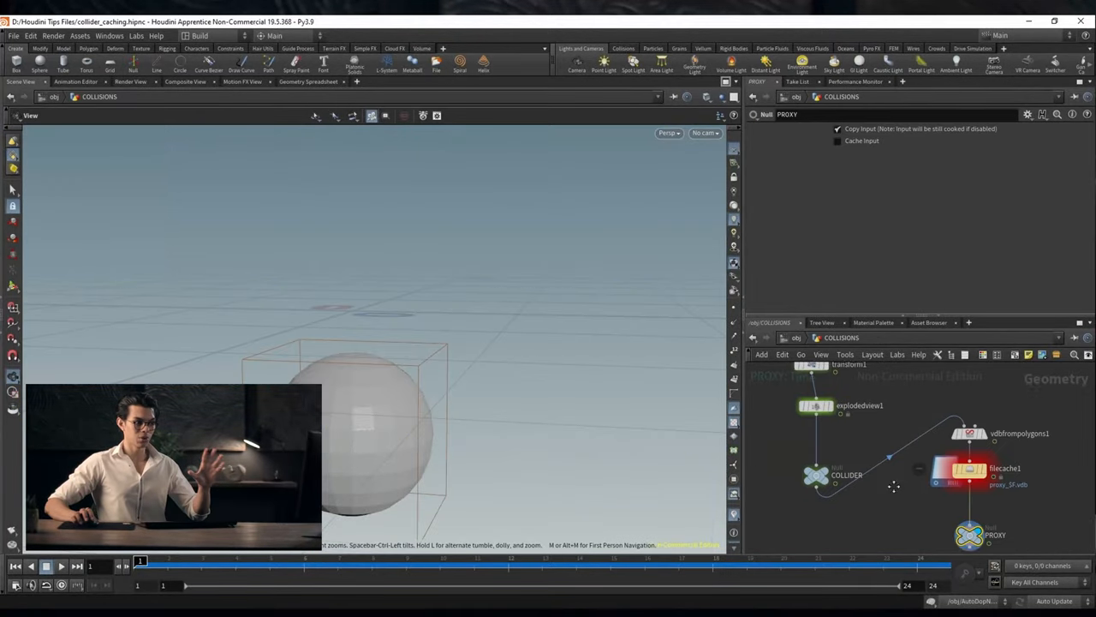
# Review the COLLIDER, vdbfrompolygons1 and filecache1 nodes in the COLLISIONS network
pyautogui.click(836, 495)
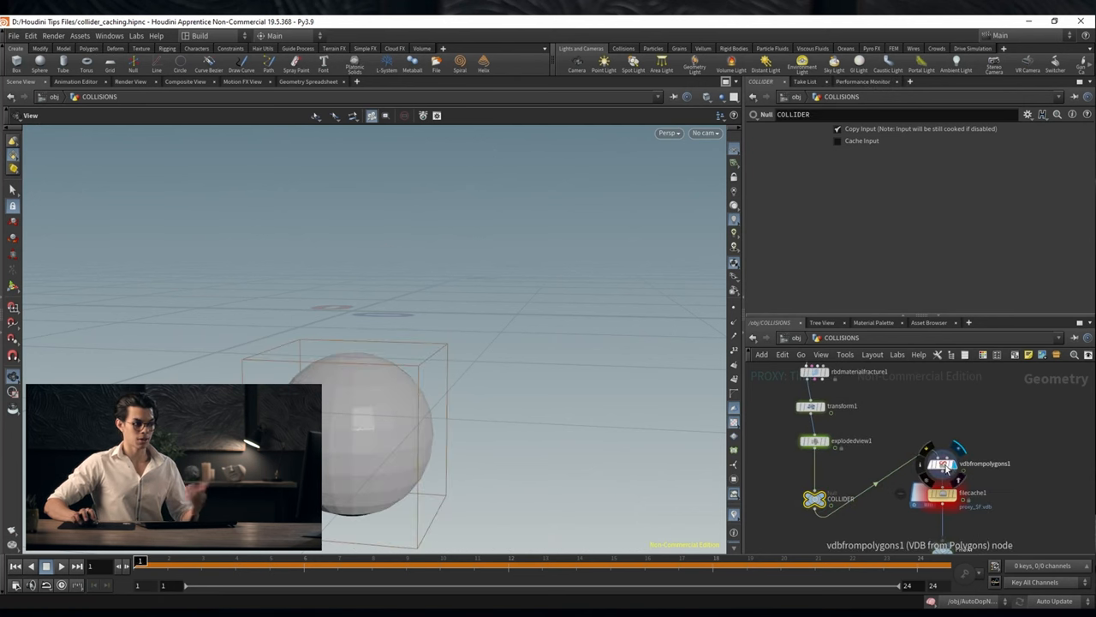
pyautogui.click(943, 462)
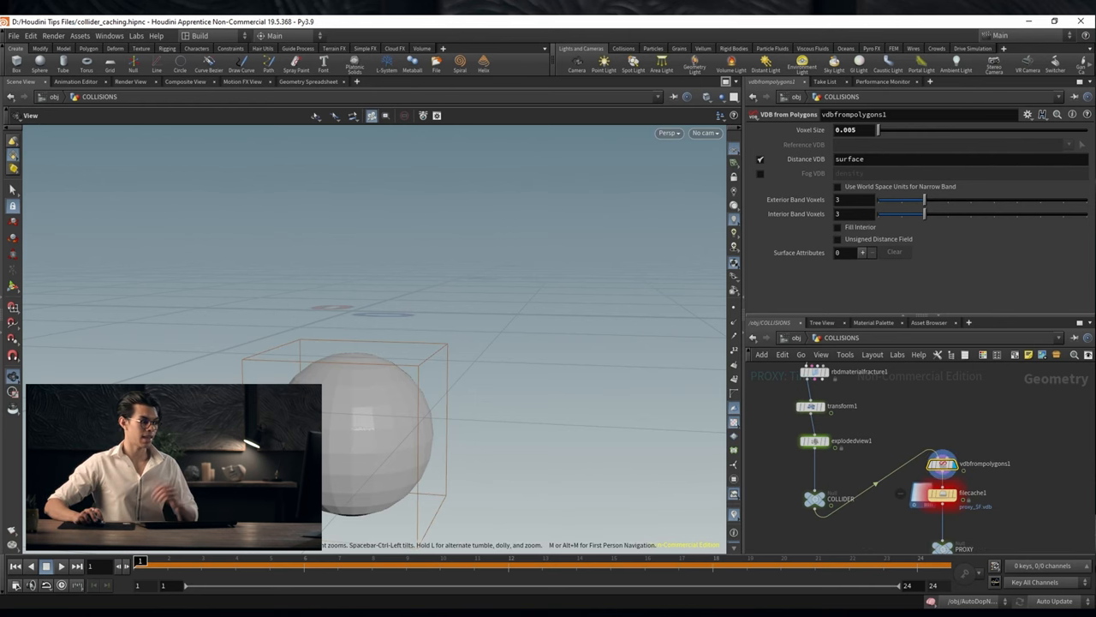
pyautogui.click(372, 562)
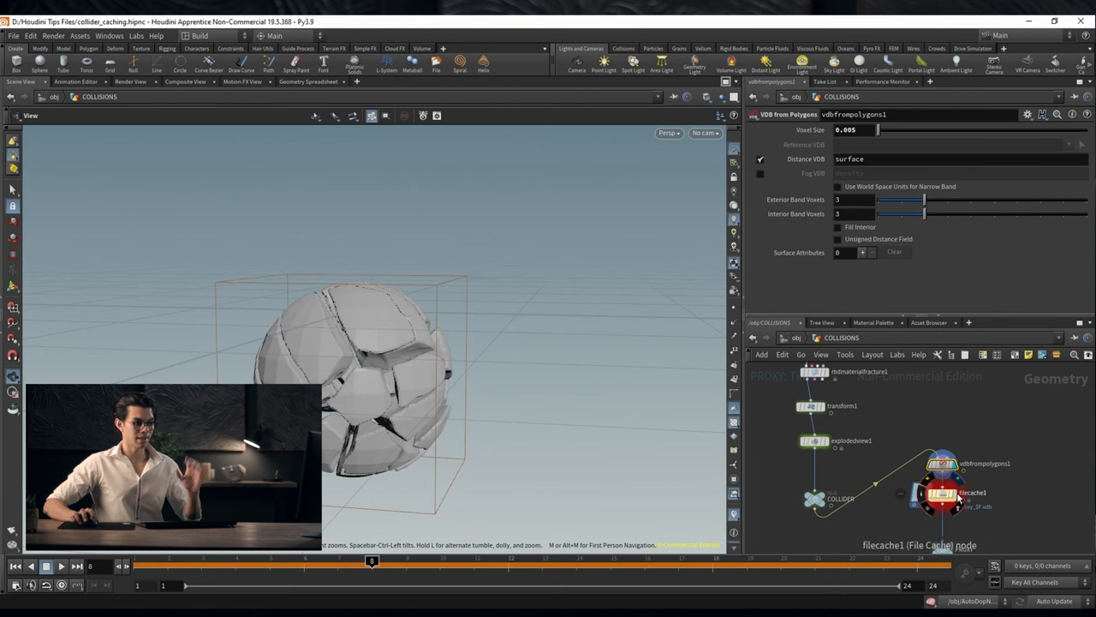
# Return to /obj and dive back into the AutoDopNetwork dynamics network
pyautogui.click(942, 493)
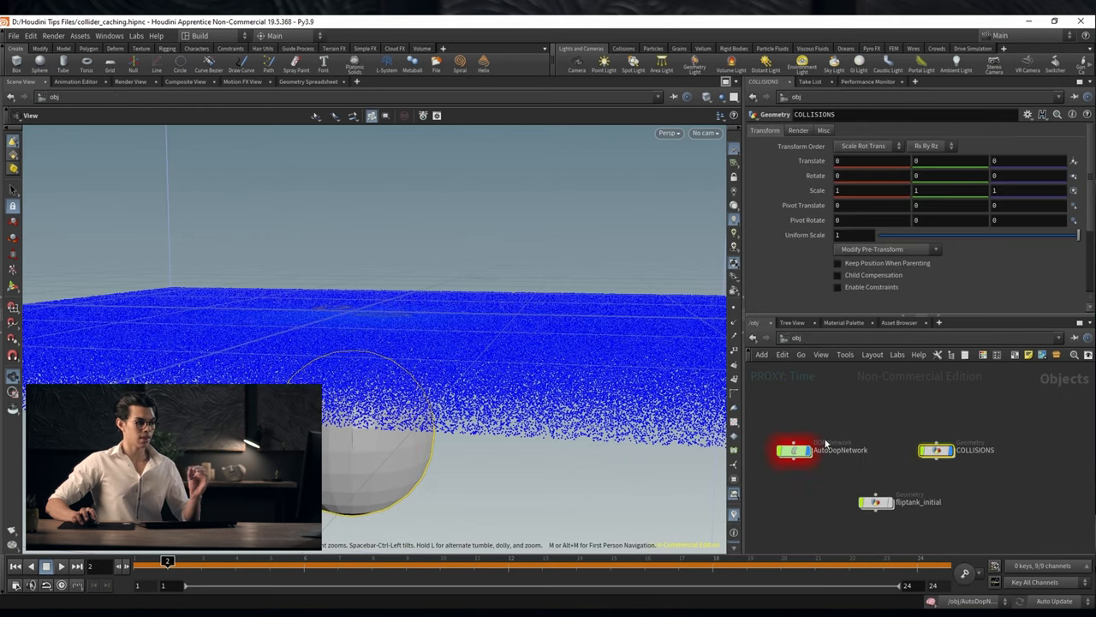
pyautogui.doubleClick(795, 450)
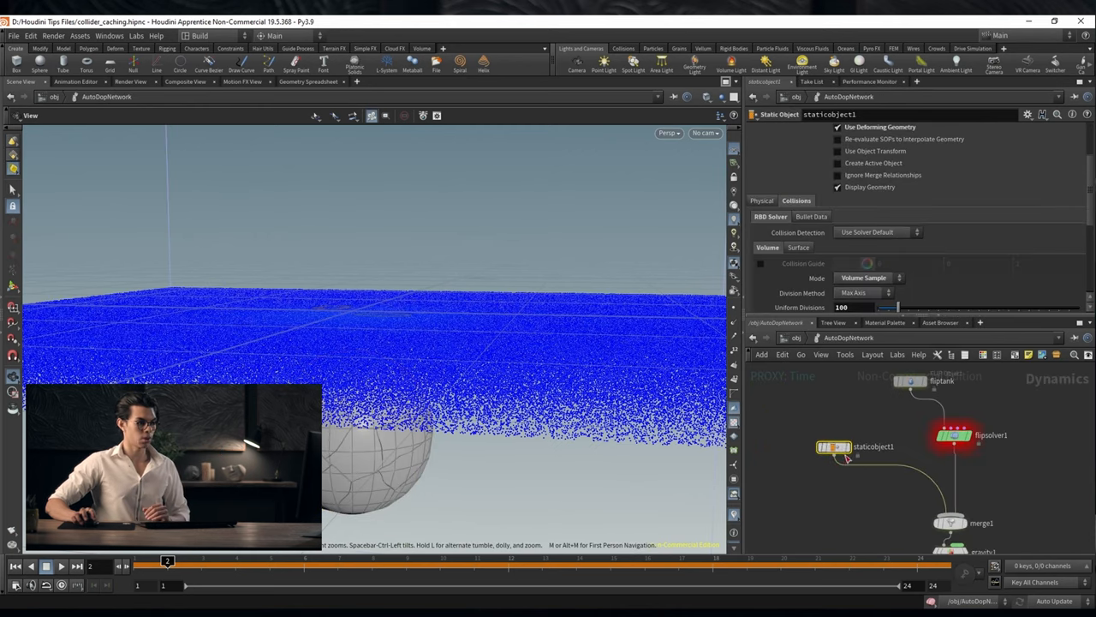